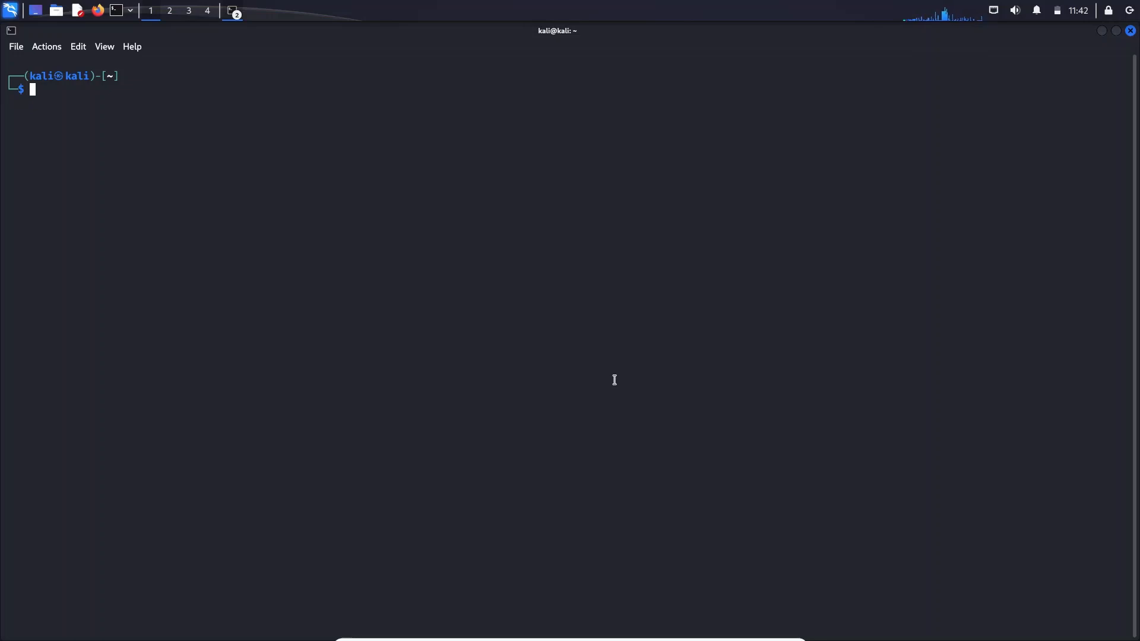
pyautogui.moveTo(303, 314)
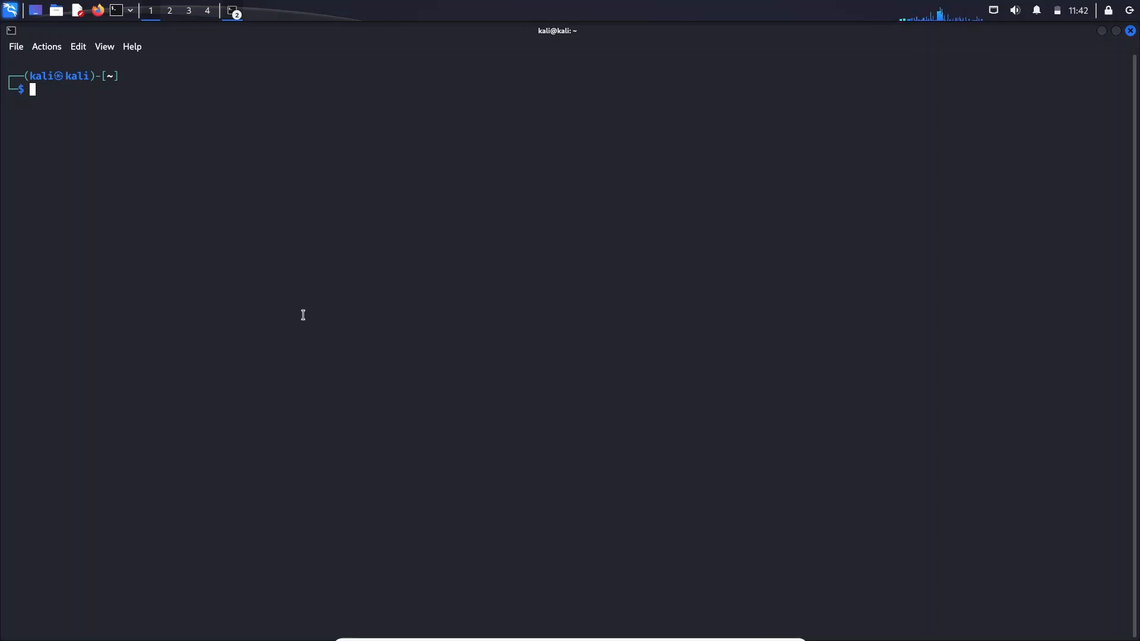
pyautogui.moveTo(107, 129)
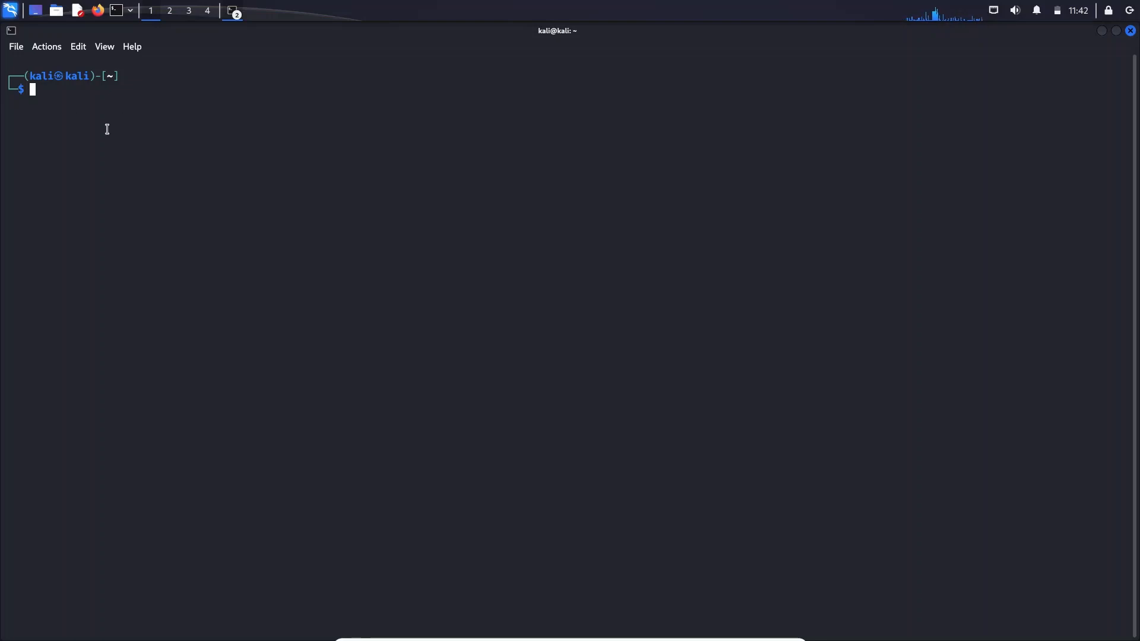
pyautogui.moveTo(164, 98)
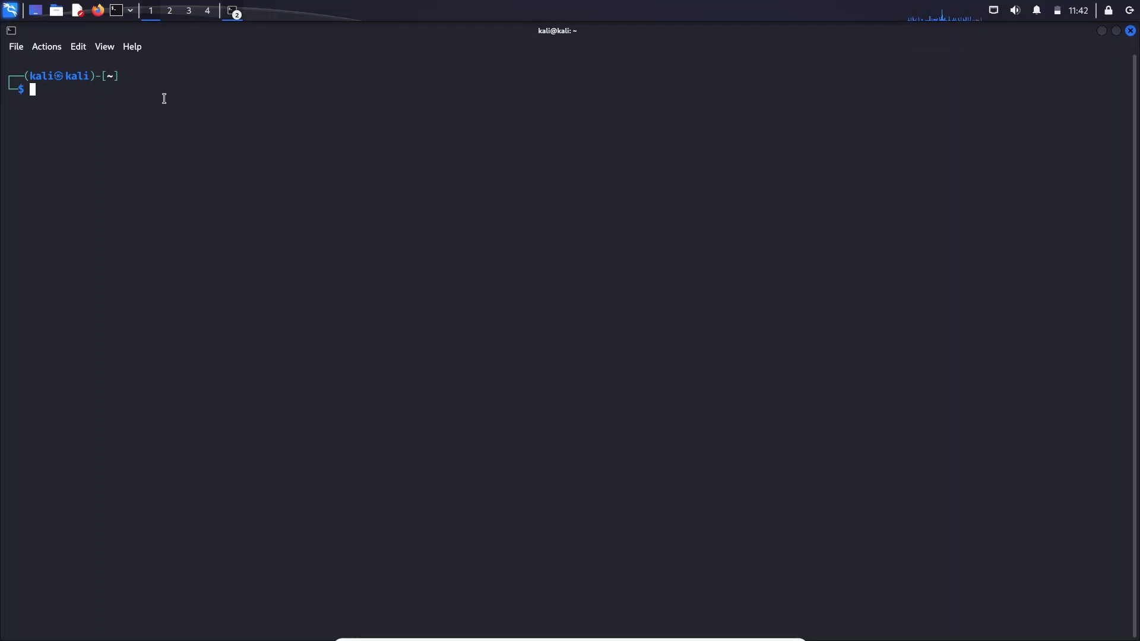
pyautogui.moveTo(100, 99)
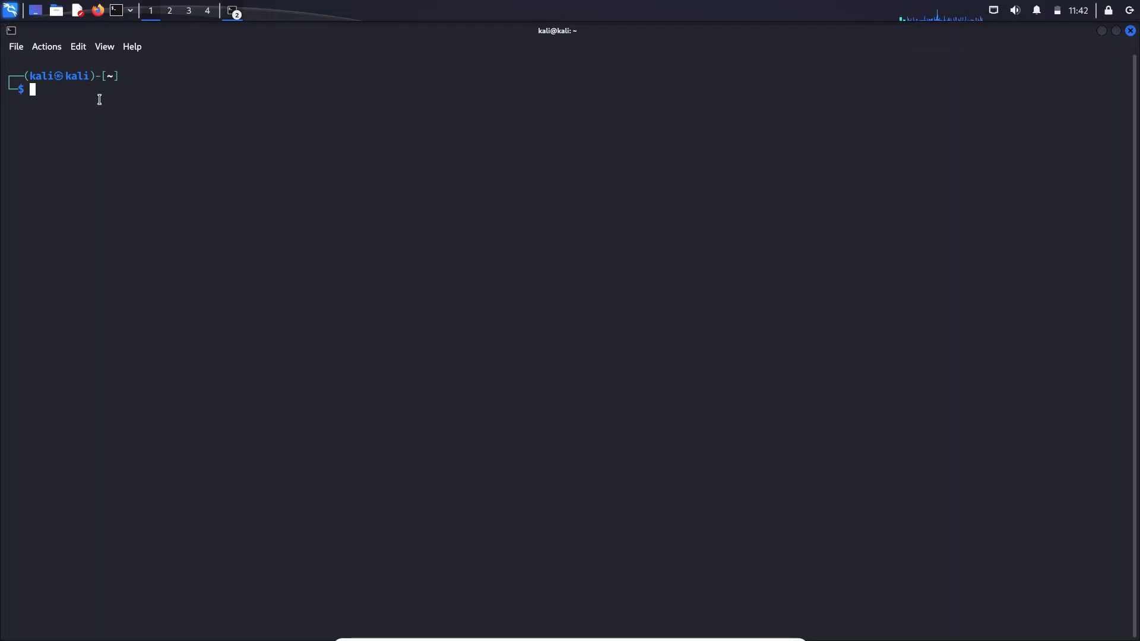
# - Launch Wireshark by running the 'wireshark' command in a Kali terminal
pyautogui.click(16, 10)
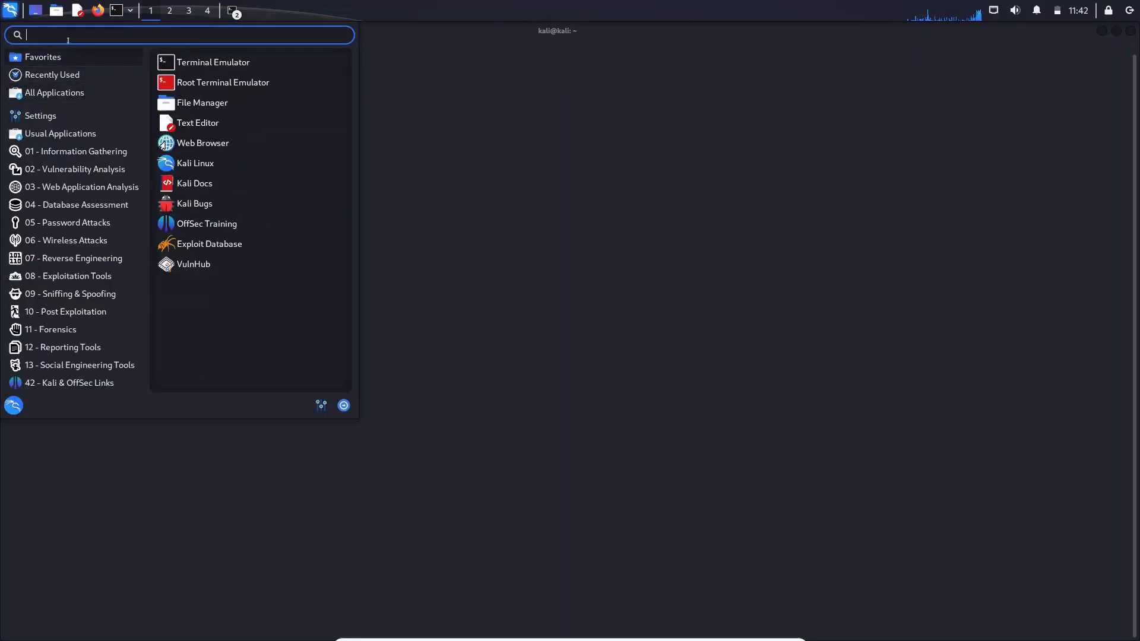
pyautogui.write('wire')
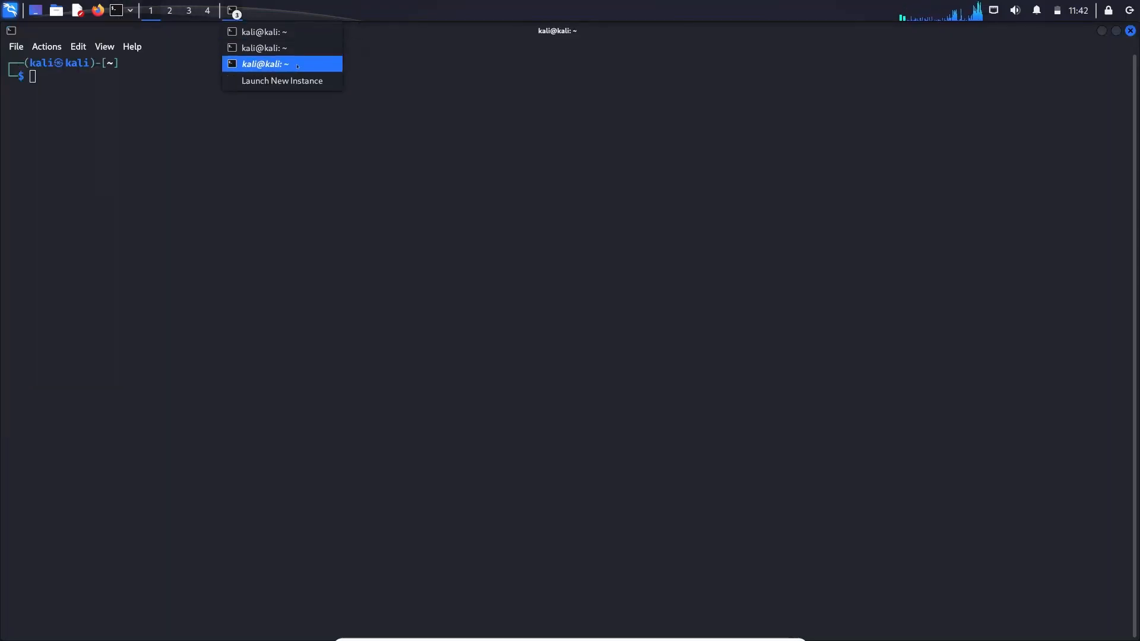
pyautogui.click(266, 64)
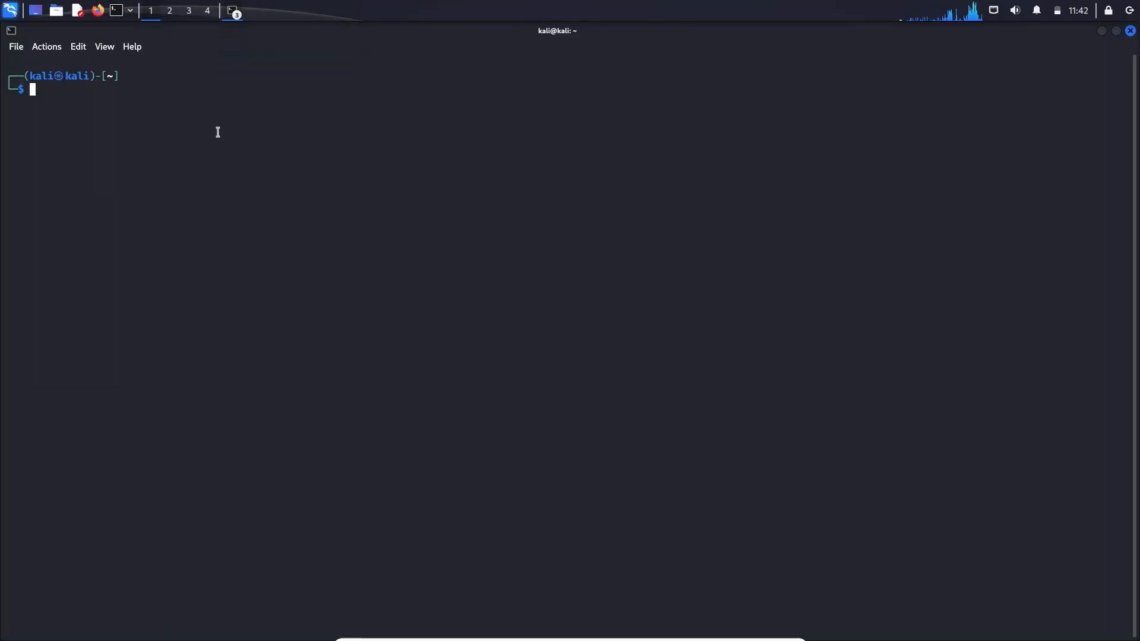
pyautogui.write('wireshark')
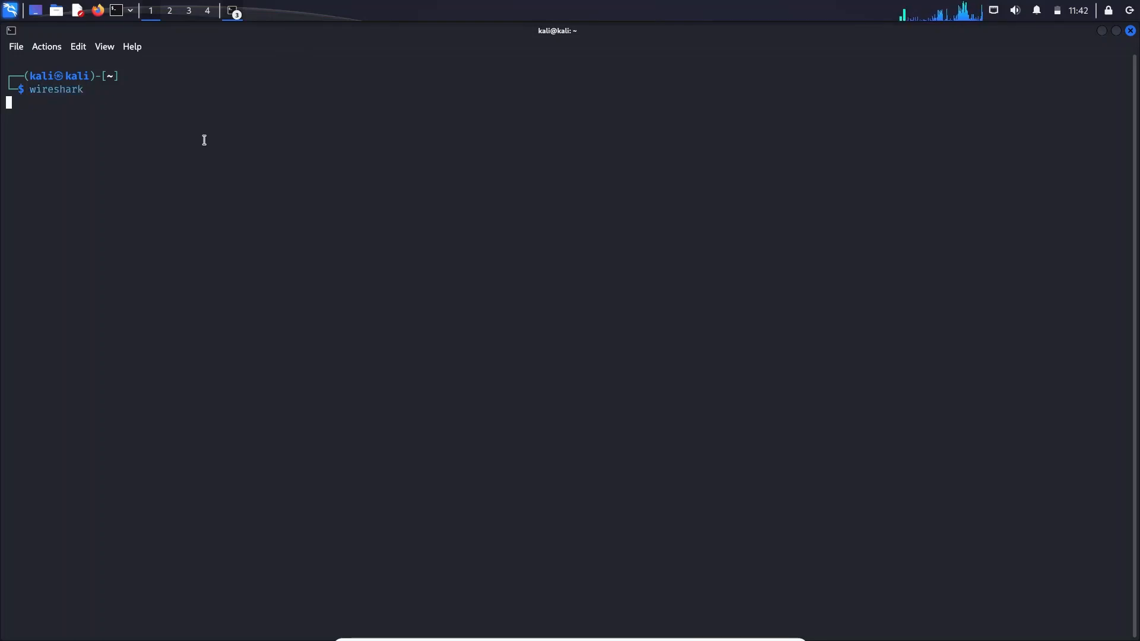
pyautogui.press('Return')
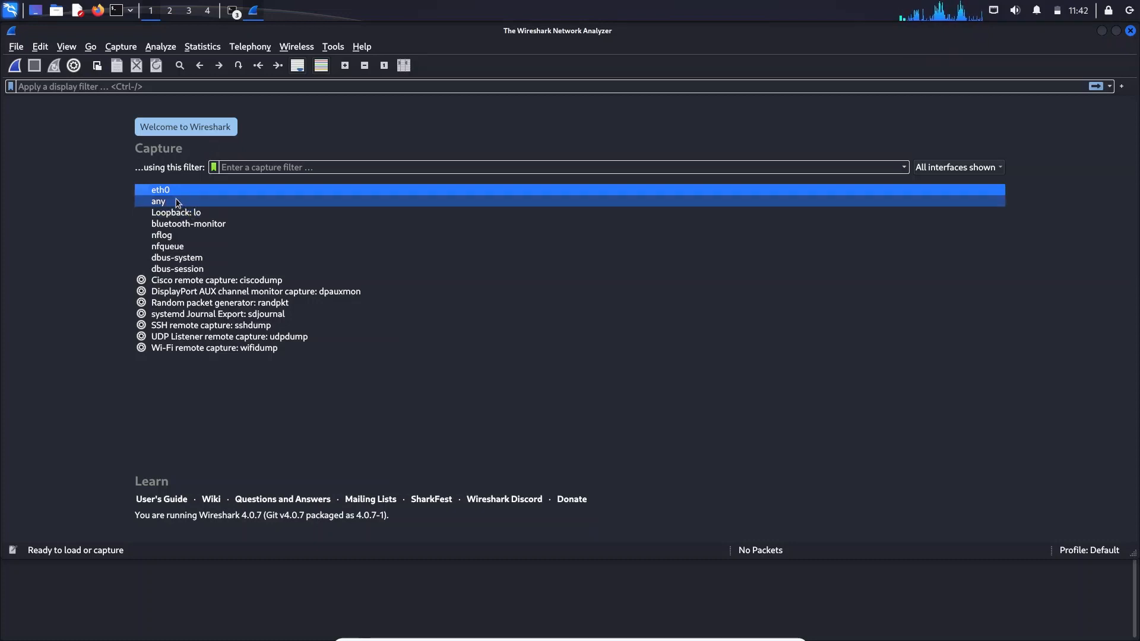
pyautogui.click(177, 212)
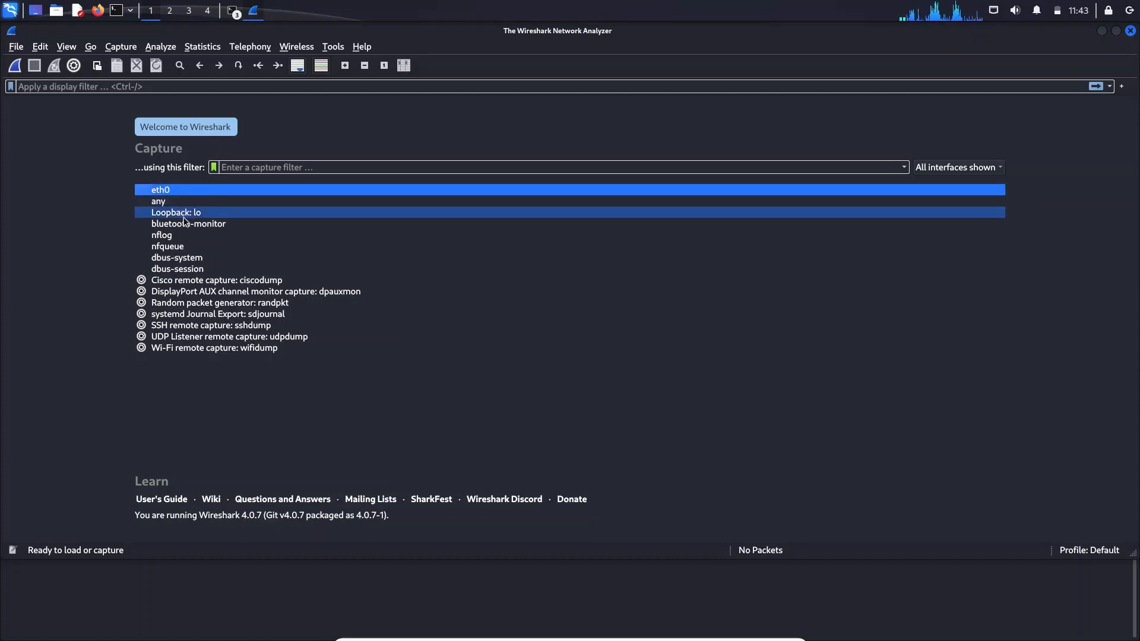
pyautogui.click(214, 348)
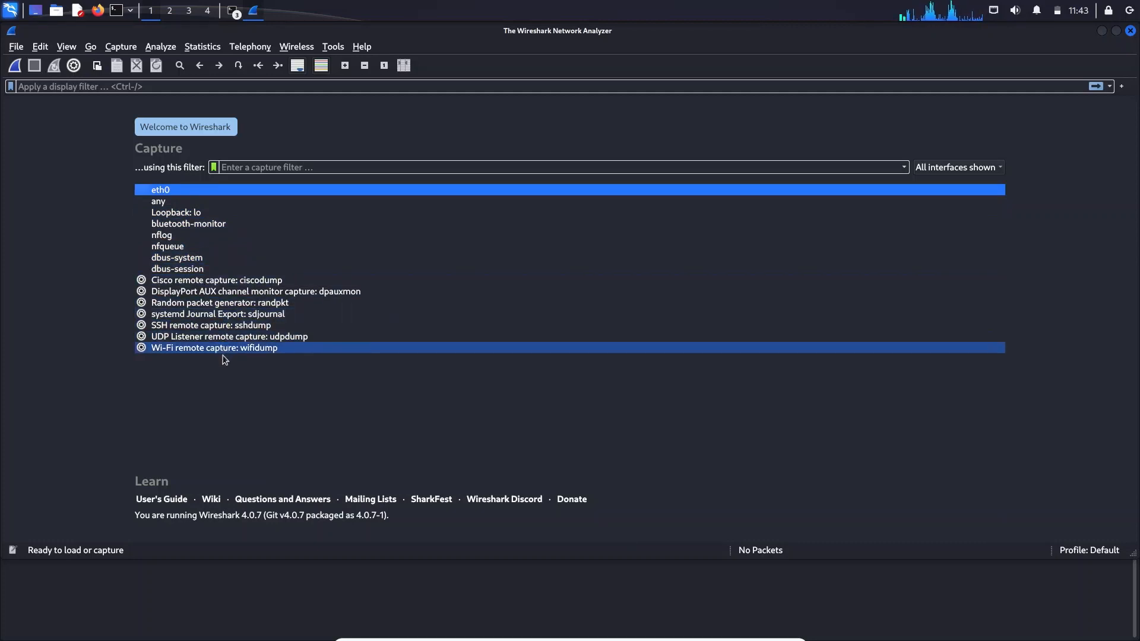
pyautogui.click(188, 223)
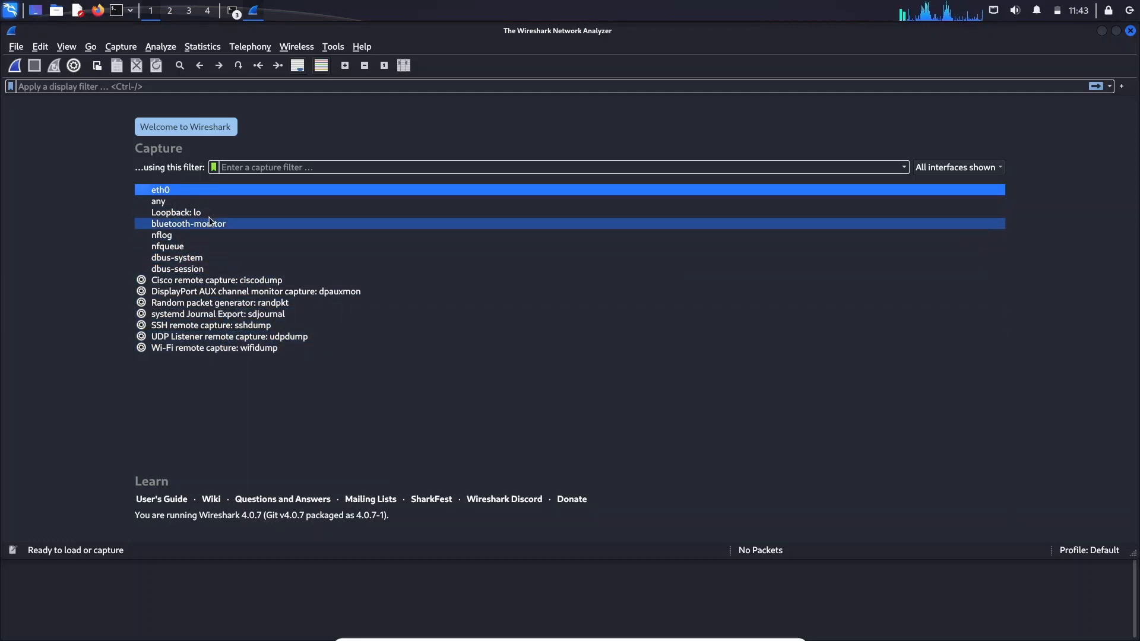
pyautogui.click(160, 190)
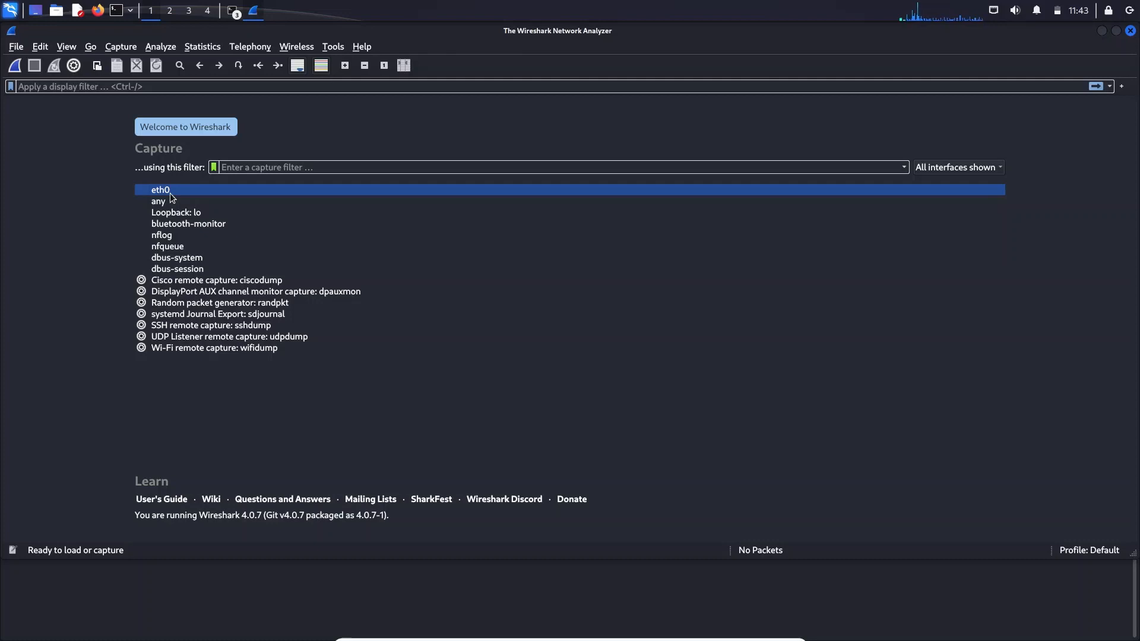
pyautogui.moveTo(190, 196)
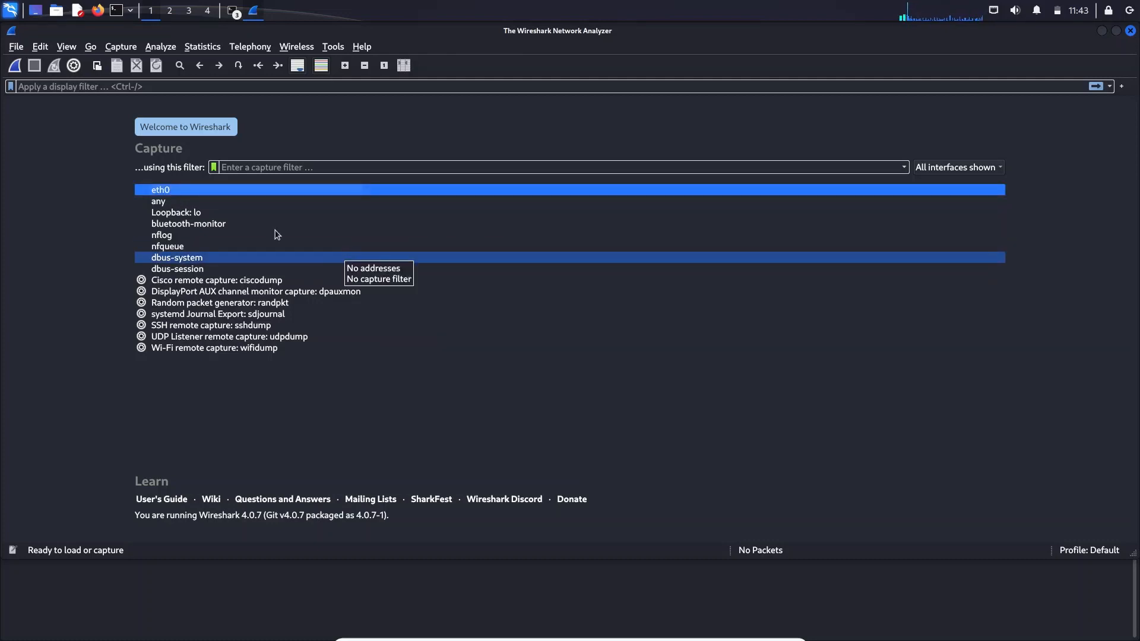
pyautogui.moveTo(212, 193)
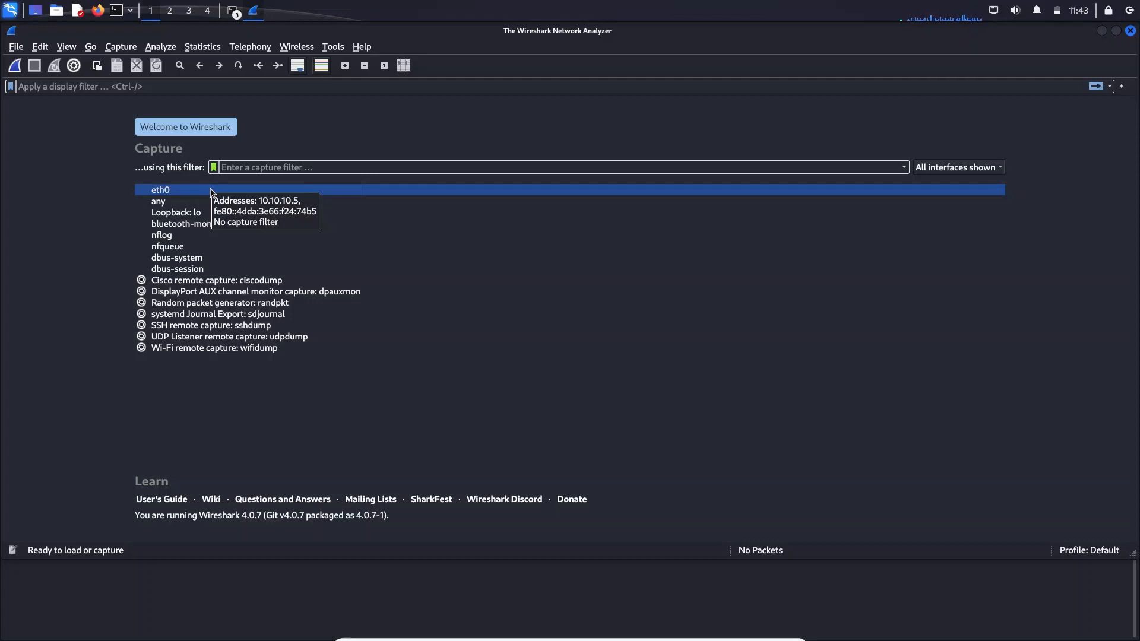
# - Start capturing on eth0, then bring the terminal window to the front
pyautogui.doubleClick(160, 190)
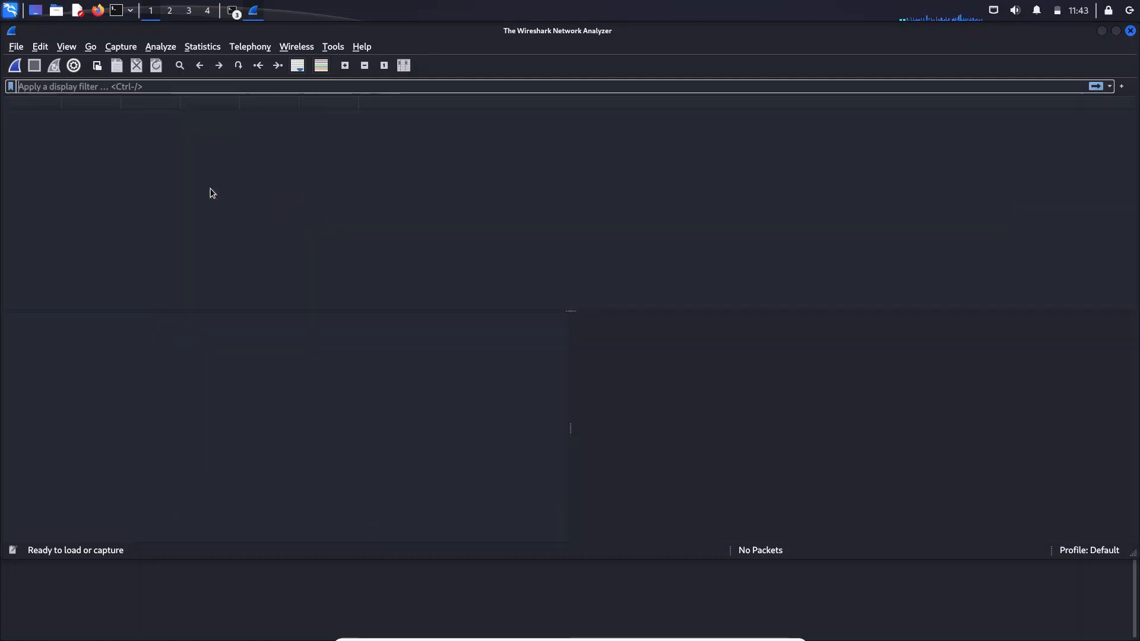
pyautogui.click(14, 66)
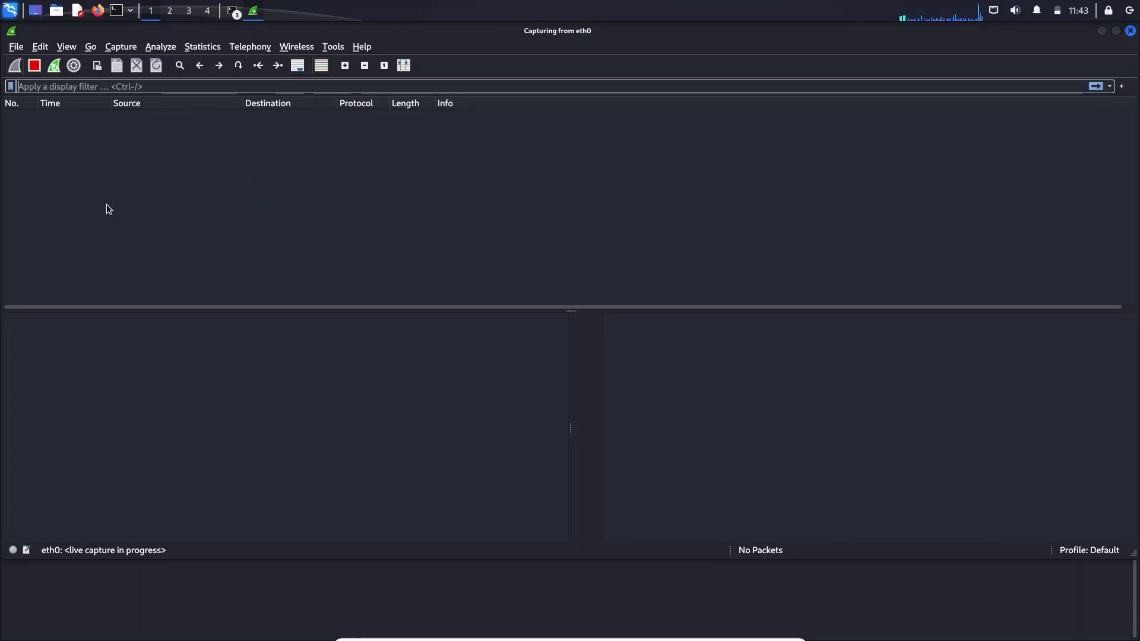
pyautogui.moveTo(229, 188)
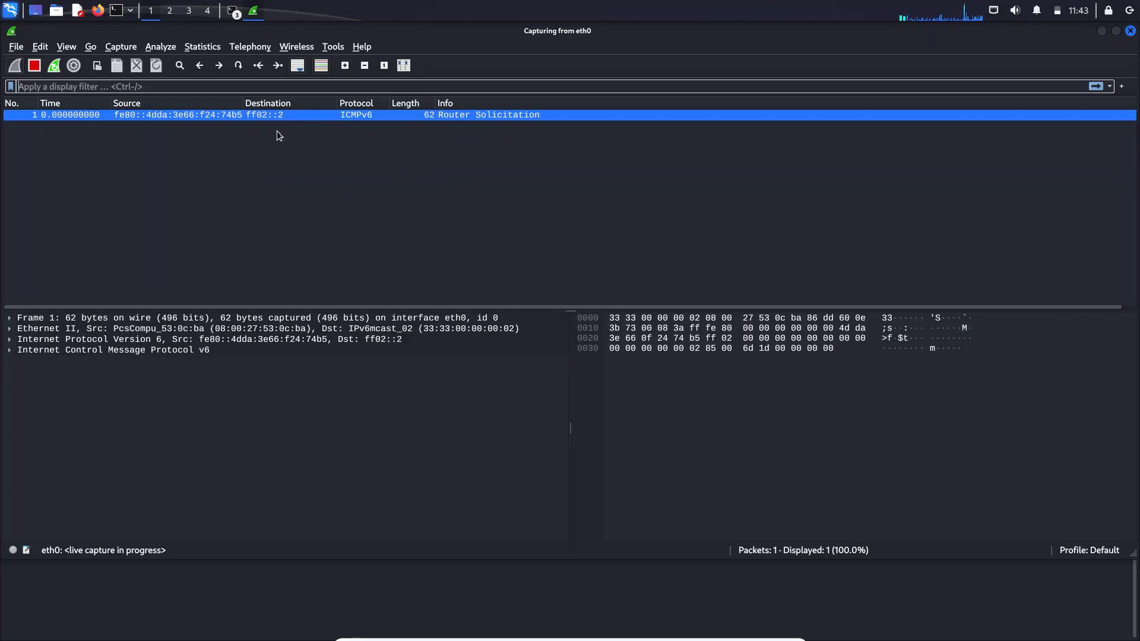
pyautogui.moveTo(181, 225)
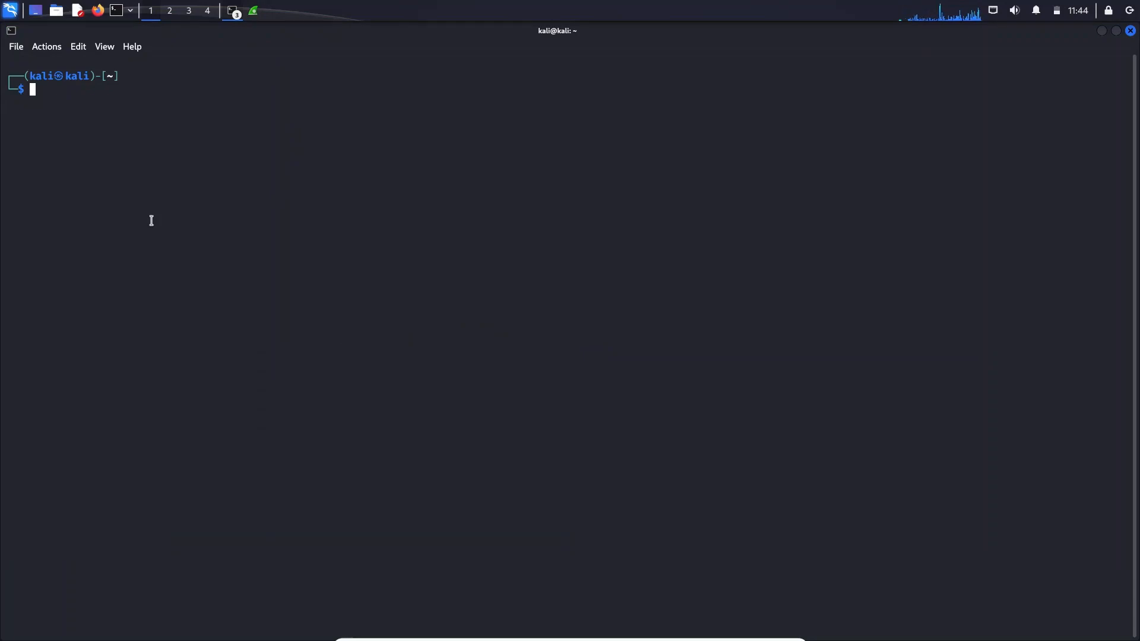
# - Ping 10.10.10.6 for four replies, stop it, and return to Wireshark
pyautogui.write('ping 10.10.10.6')
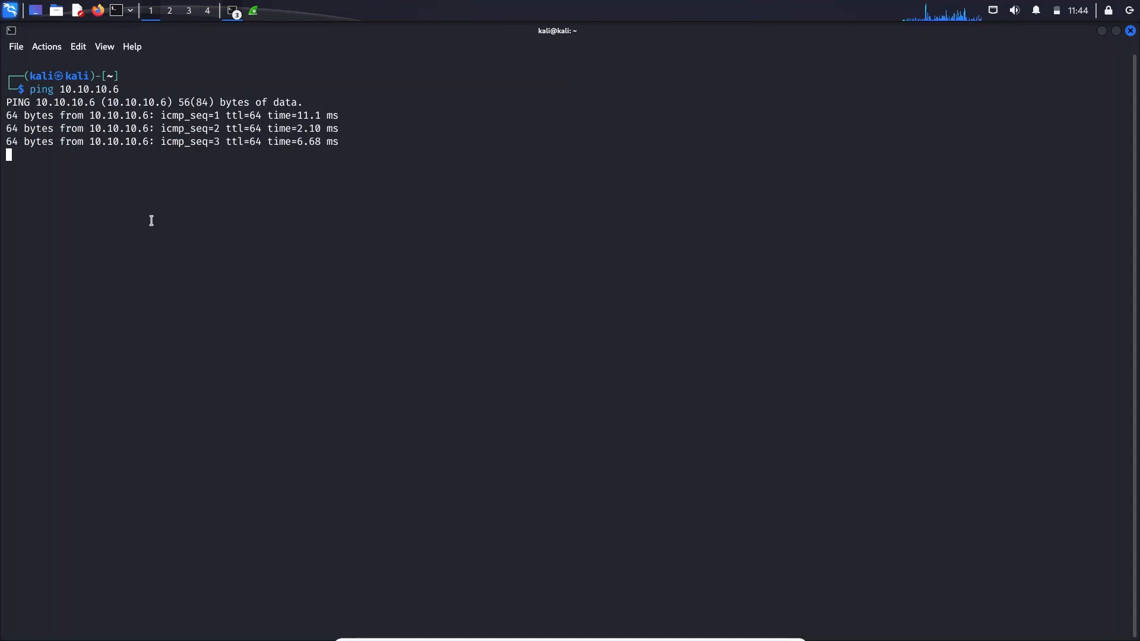
pyautogui.press('ctrl+c')
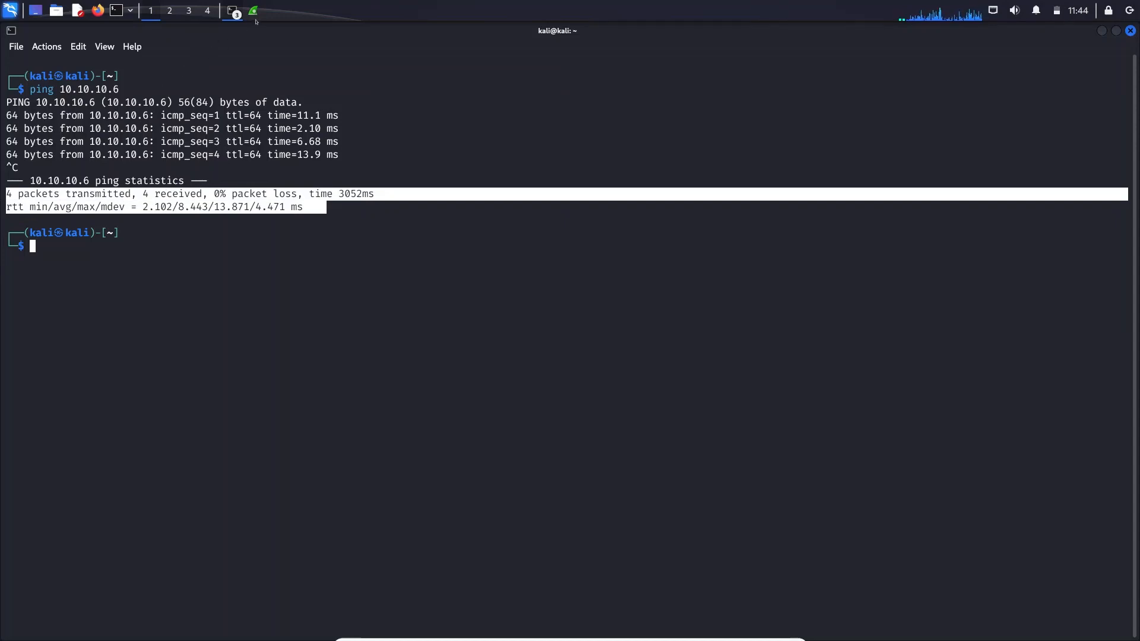
pyautogui.click(254, 11)
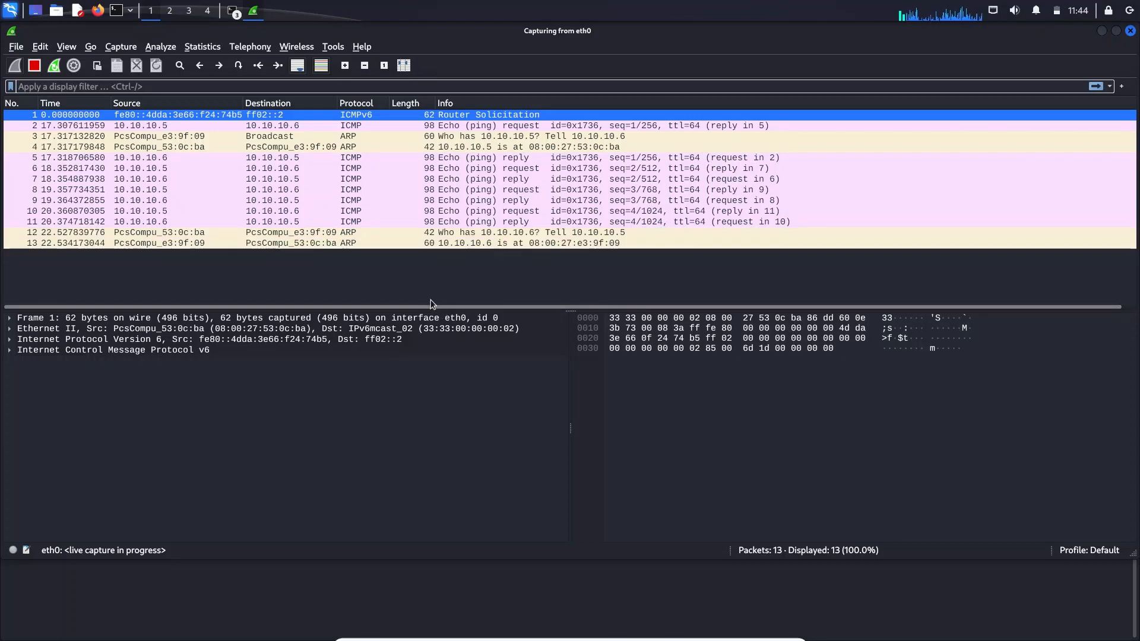
pyautogui.moveTo(430, 301)
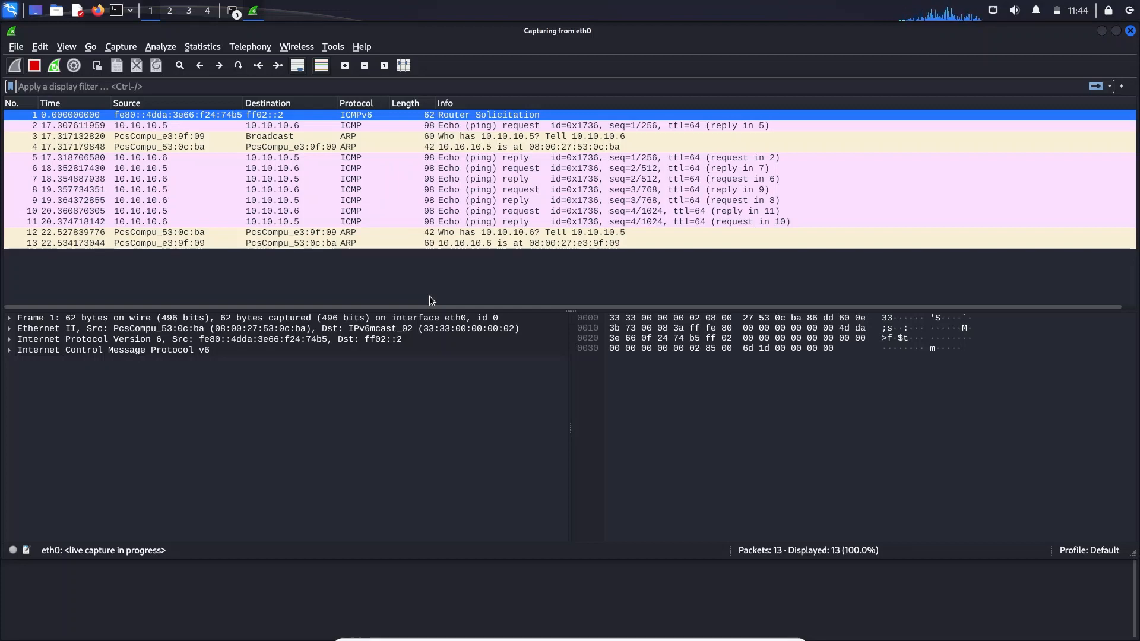
# - Select packet 2, the ICMP echo request to 10.10.10.6, to view its details
pyautogui.click(255, 200)
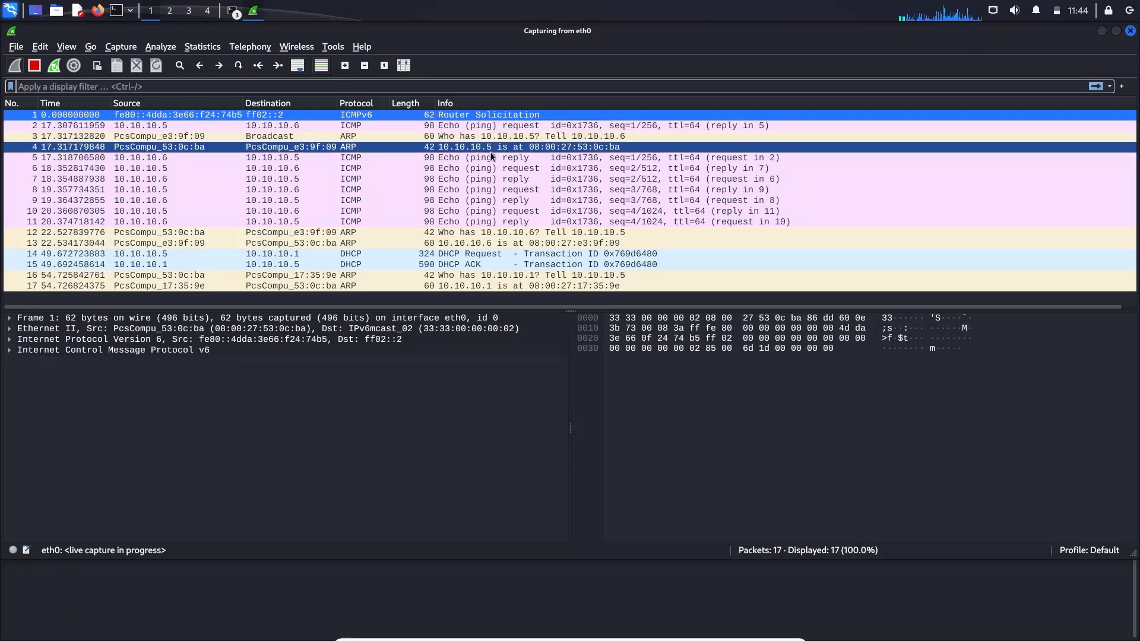
pyautogui.click(331, 179)
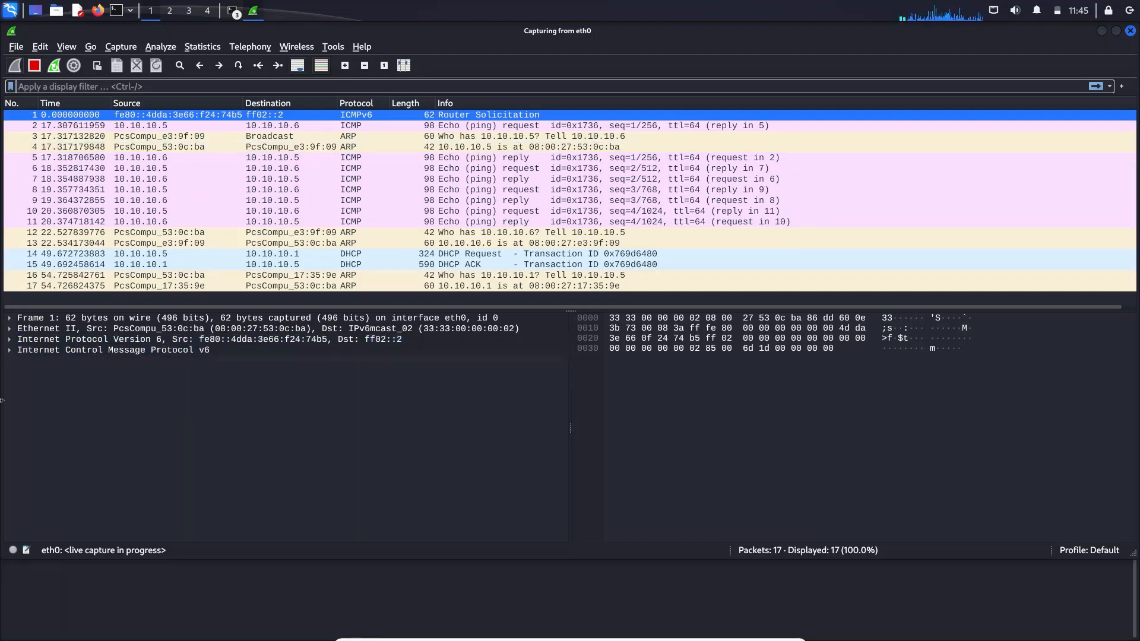
pyautogui.moveTo(234, 366)
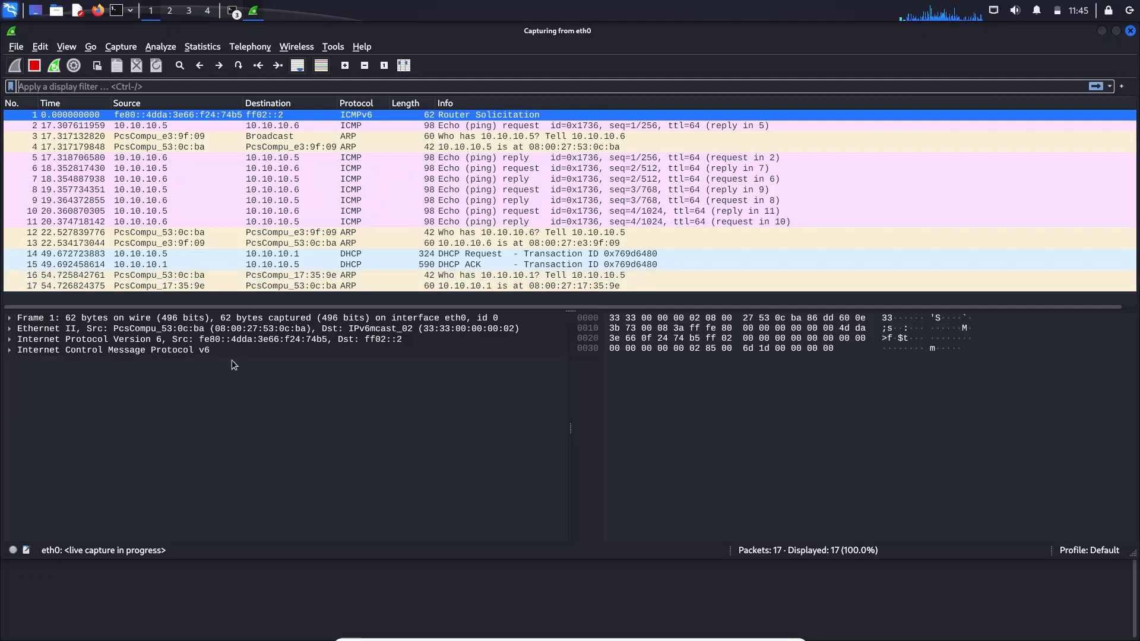
pyautogui.moveTo(222, 389)
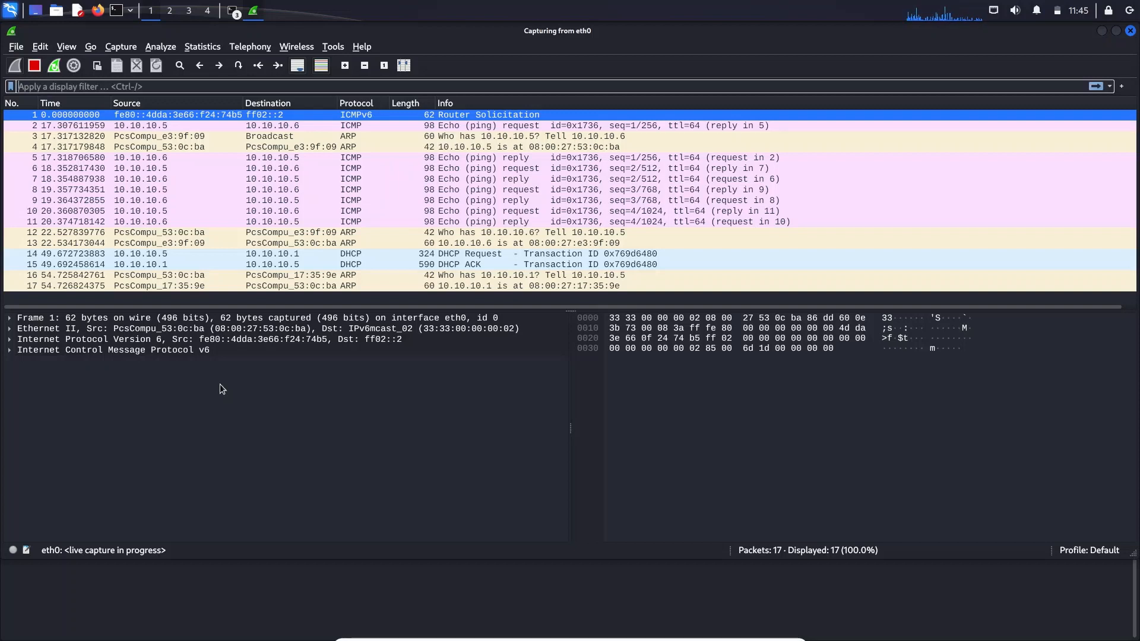
pyautogui.click(89, 329)
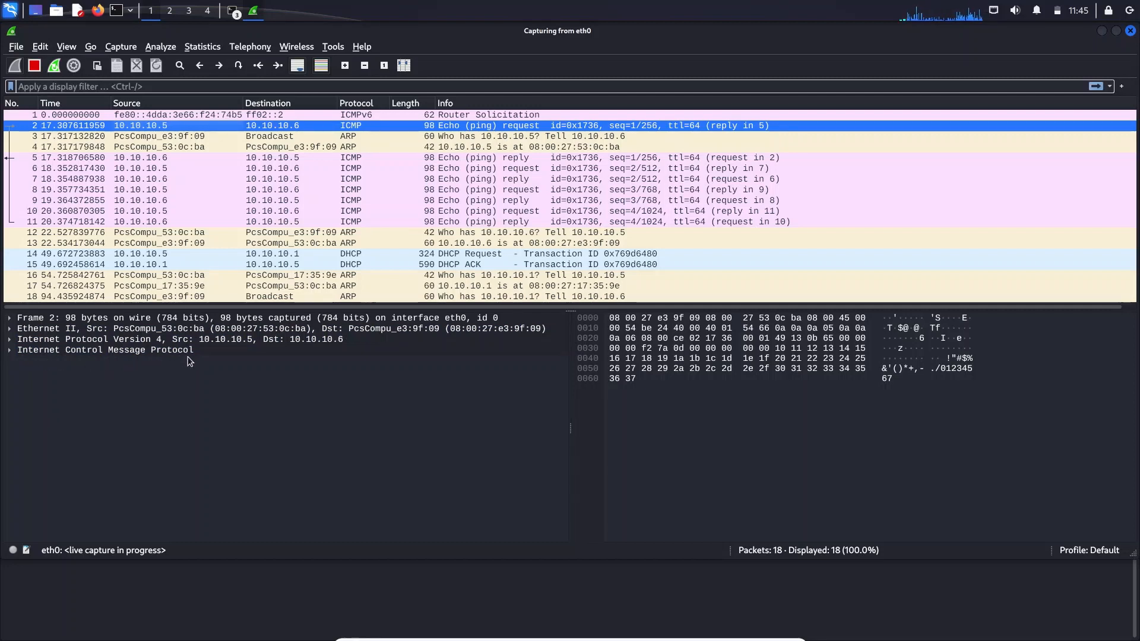
# - Expand the ICMP header fields and highlight the 48-byte data payload
pyautogui.click(105, 350)
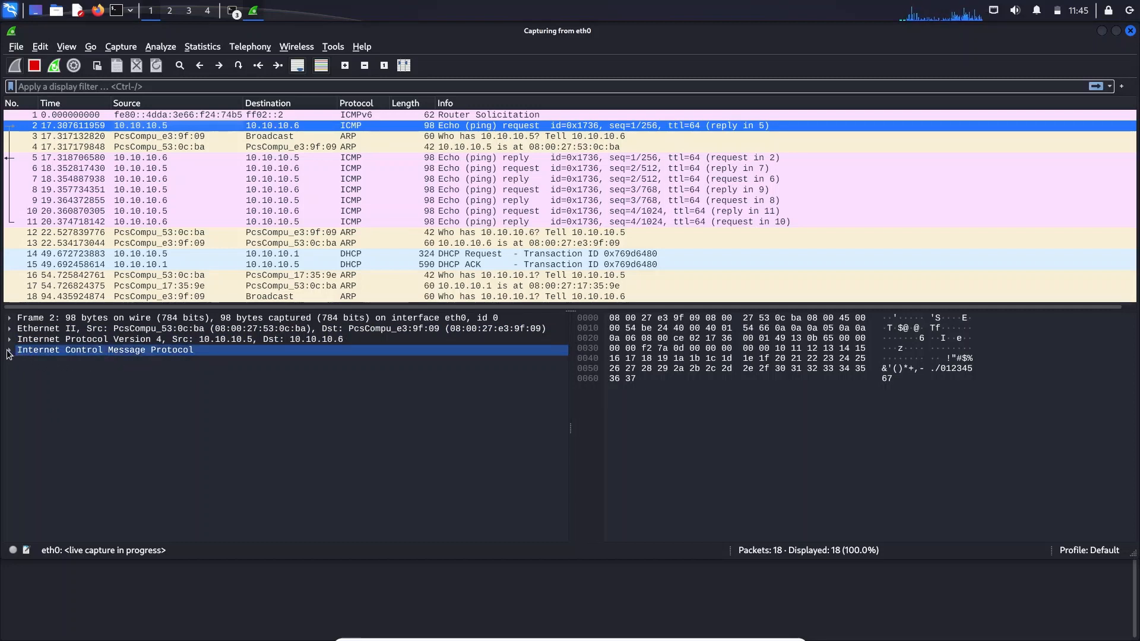
pyautogui.click(10, 349)
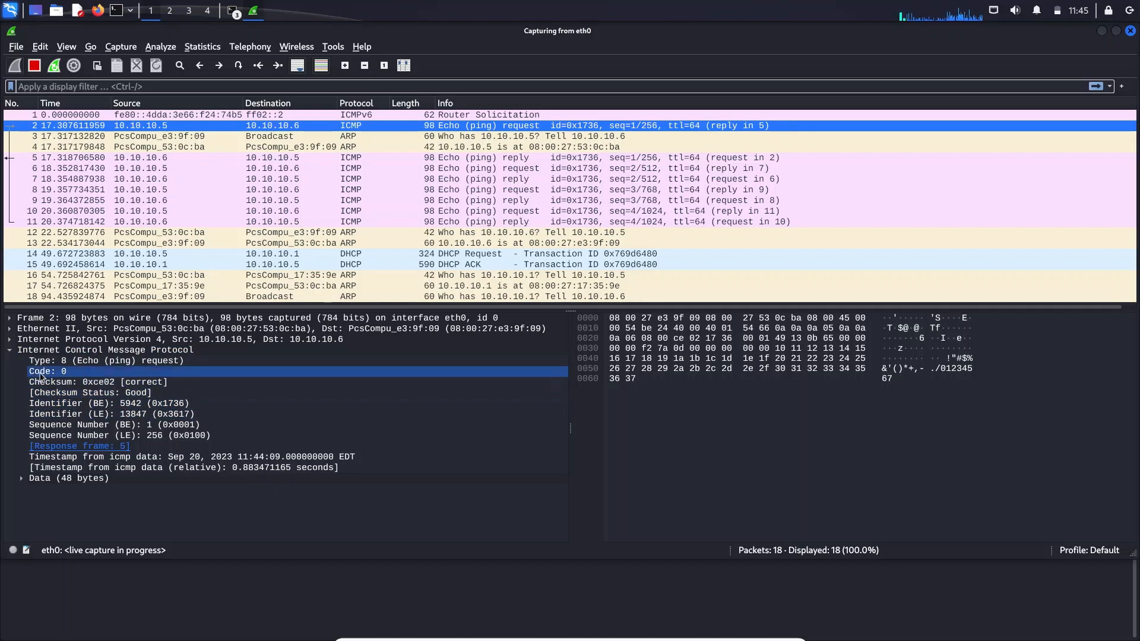
pyautogui.moveTo(119, 371)
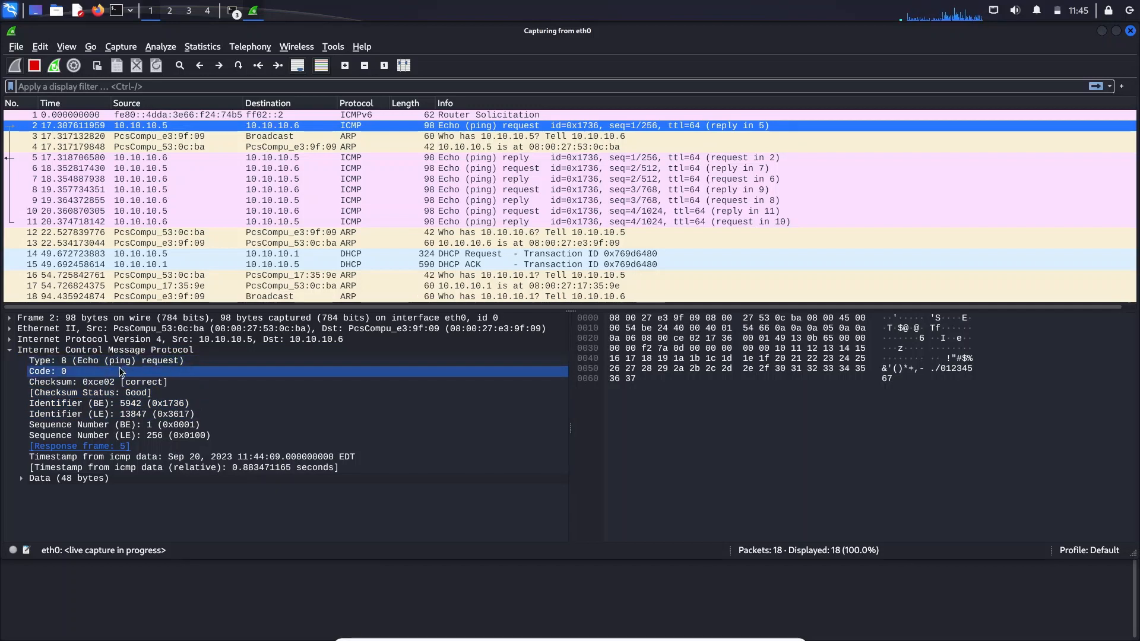
pyautogui.click(106, 361)
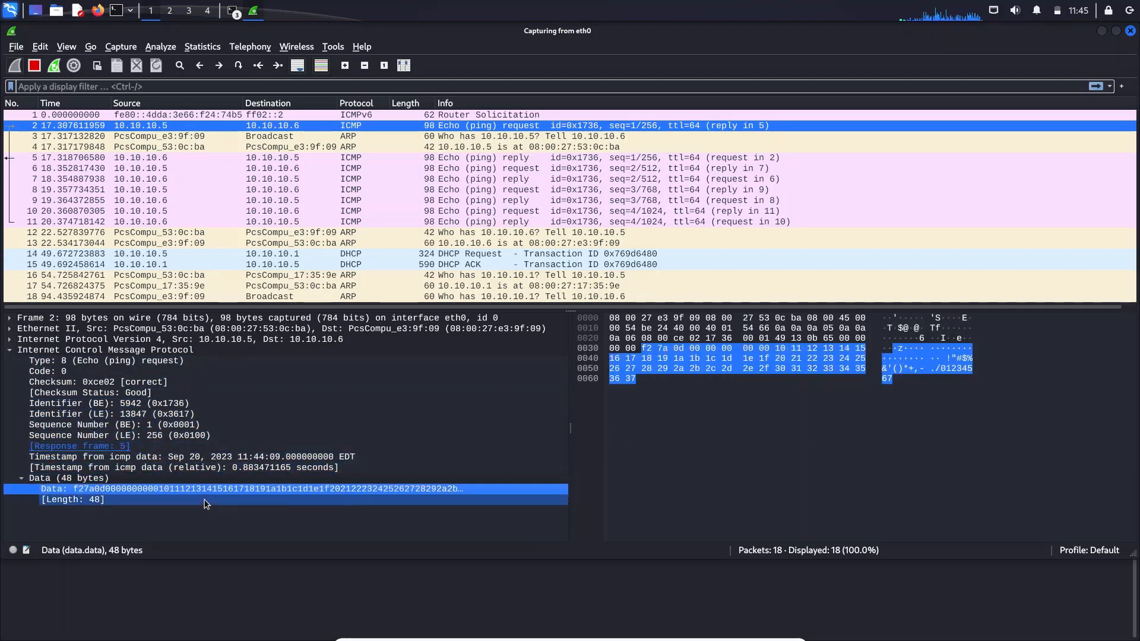
pyautogui.click(107, 425)
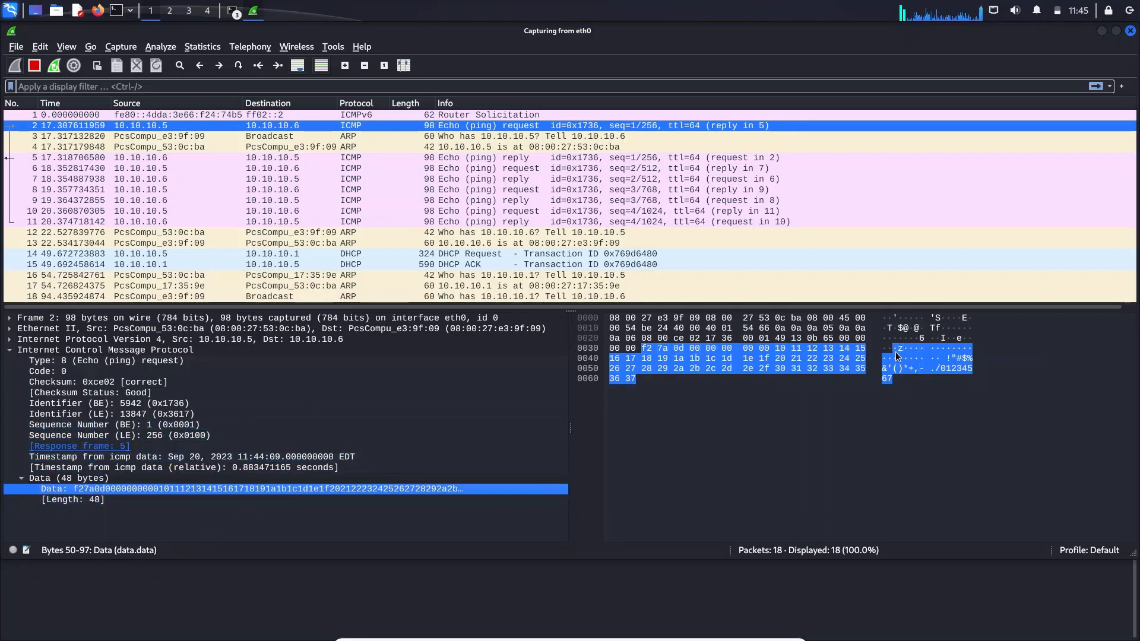
# - Select frame 8, the third echo request, and view its payload
pyautogui.click(73, 500)
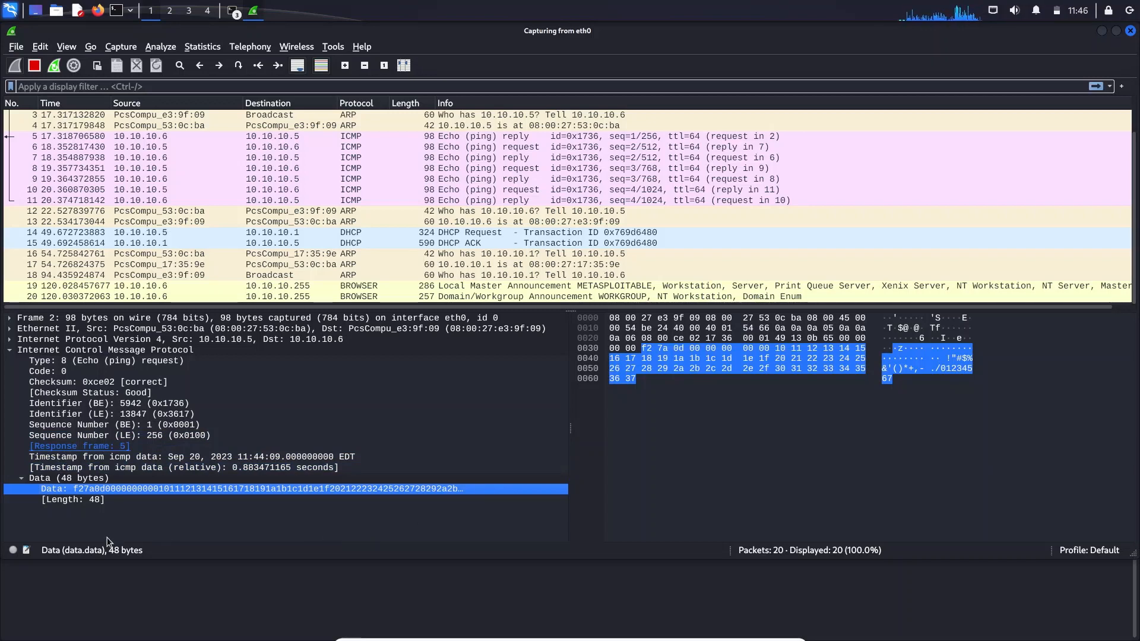
pyautogui.moveTo(681, 444)
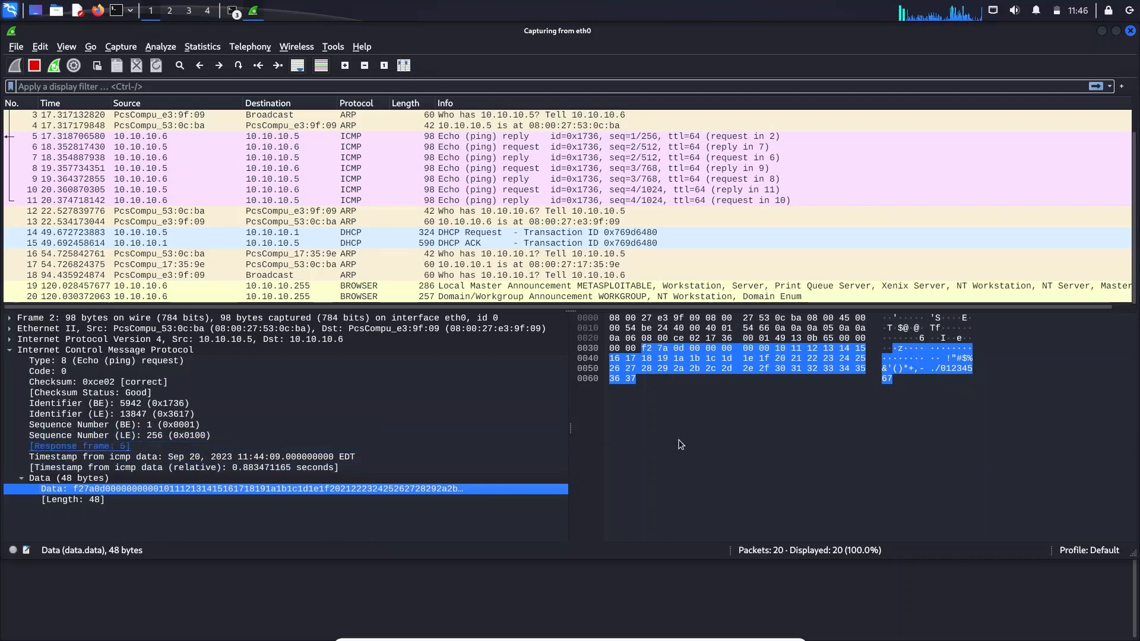
pyautogui.click(614, 318)
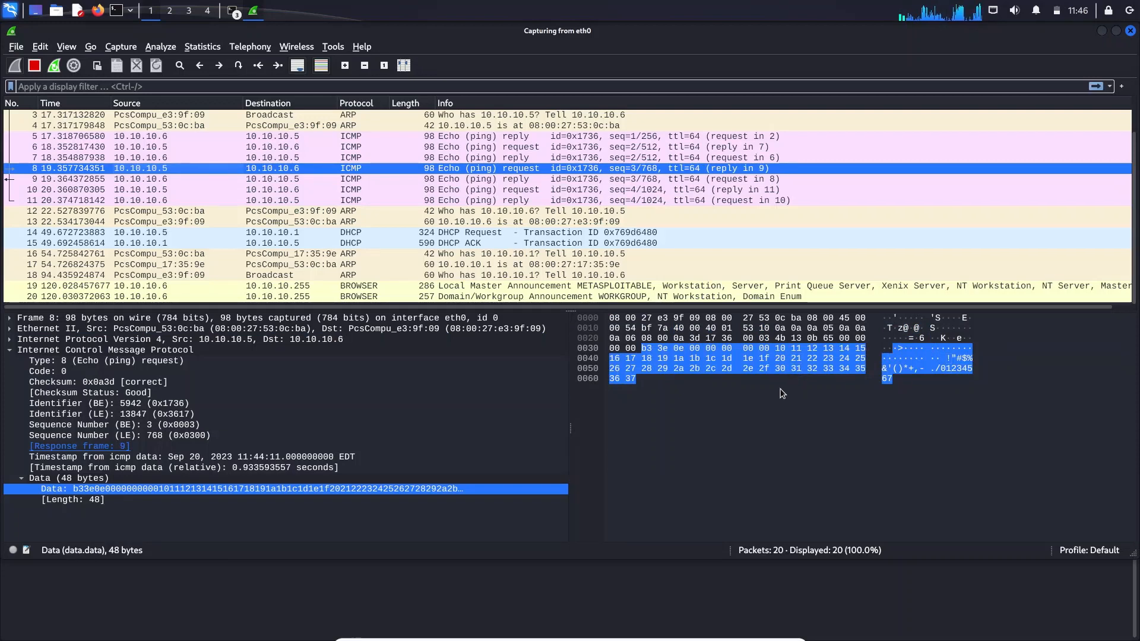
pyautogui.click(95, 425)
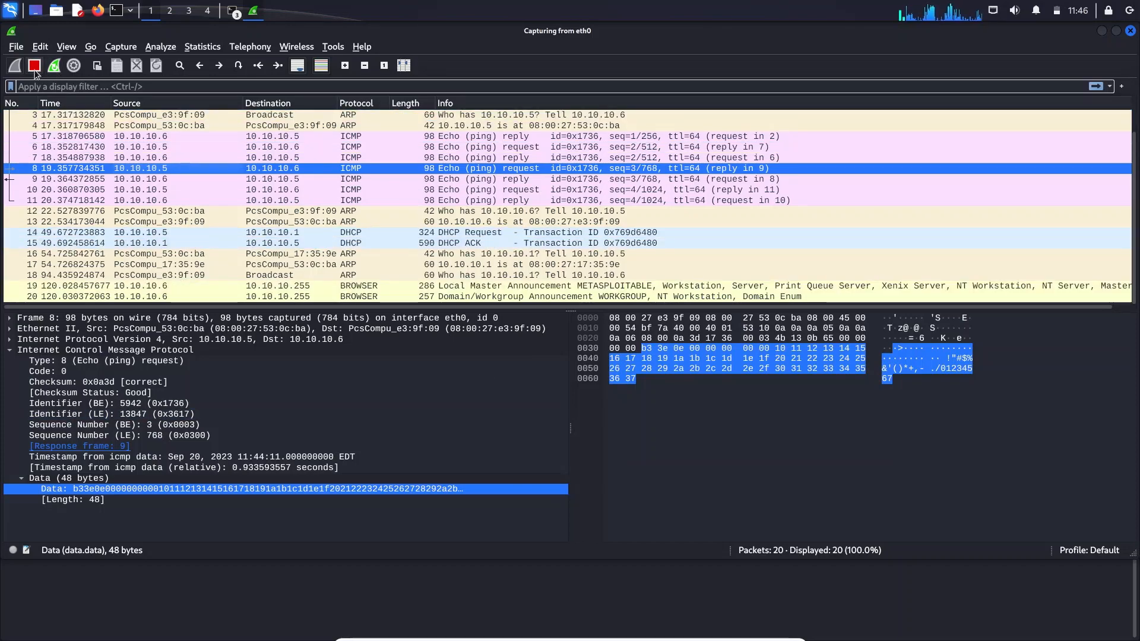
# - Stop the running eth0 capture at 20 packets
pyautogui.click(34, 66)
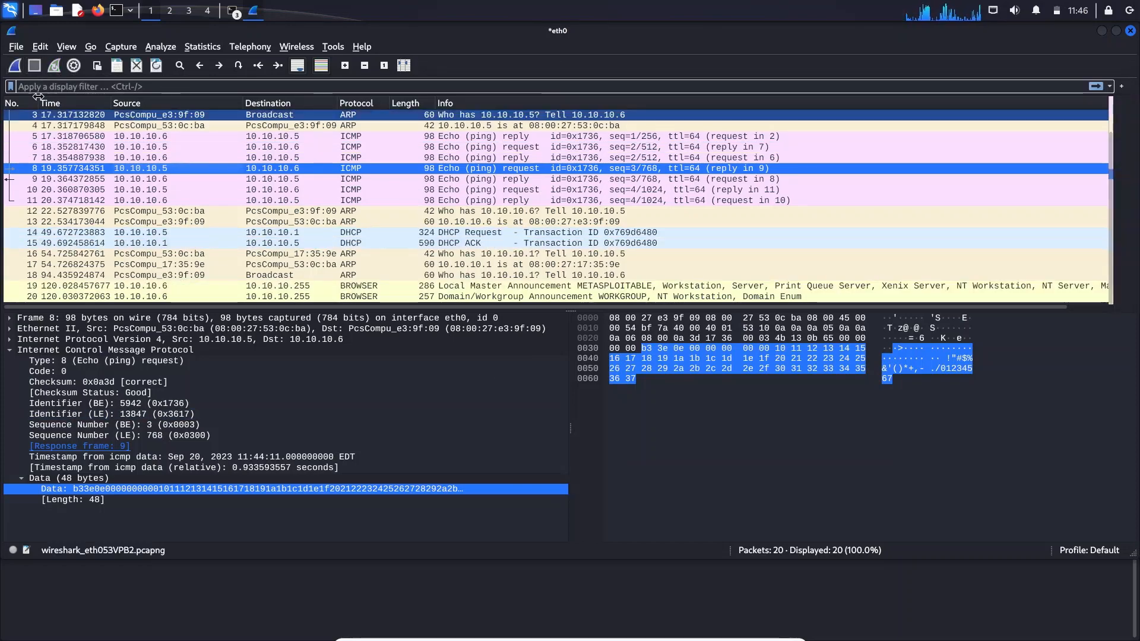
pyautogui.moveTo(50, 95)
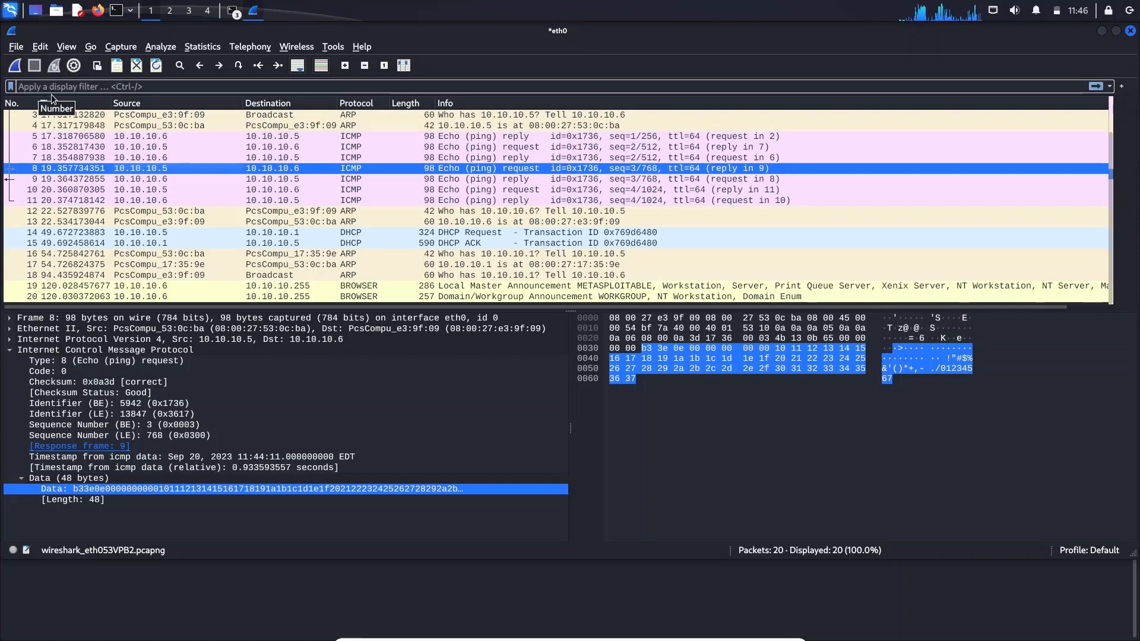
pyautogui.moveTo(57, 86)
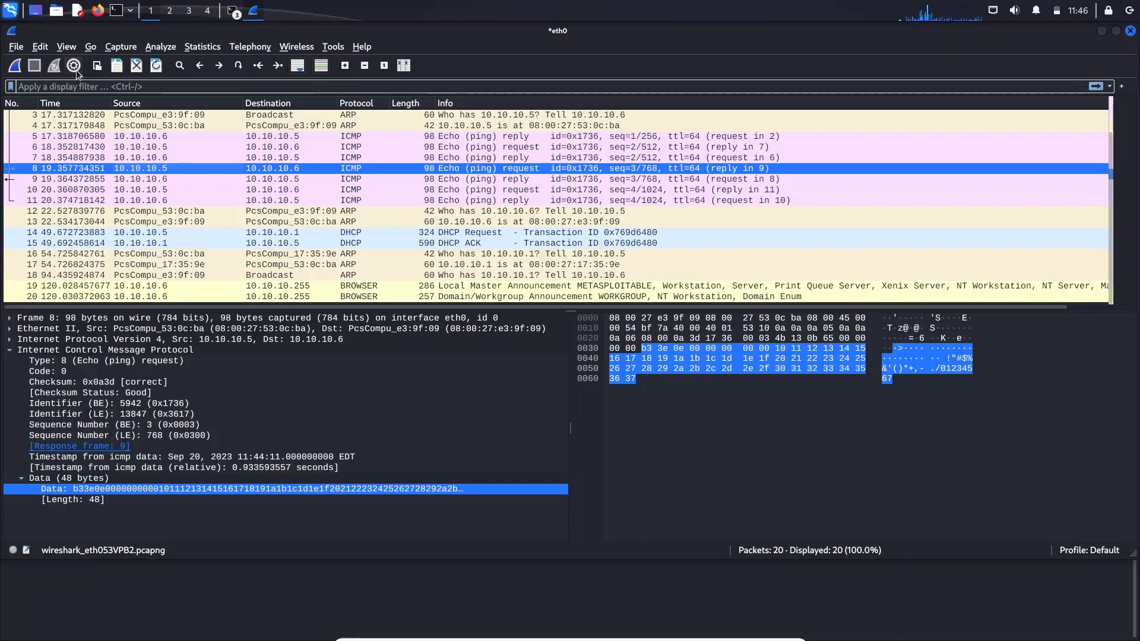
pyautogui.moveTo(73, 65)
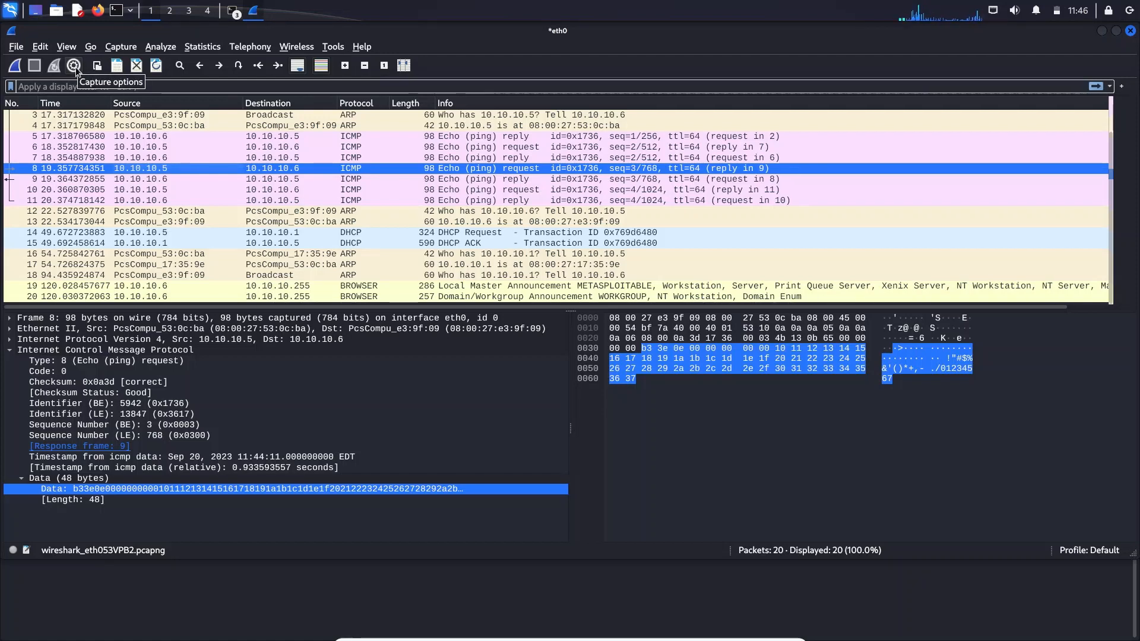
# - In Capture Options, set eth0 with capture filter 'host 10.10.10.1' and start
pyautogui.click(74, 65)
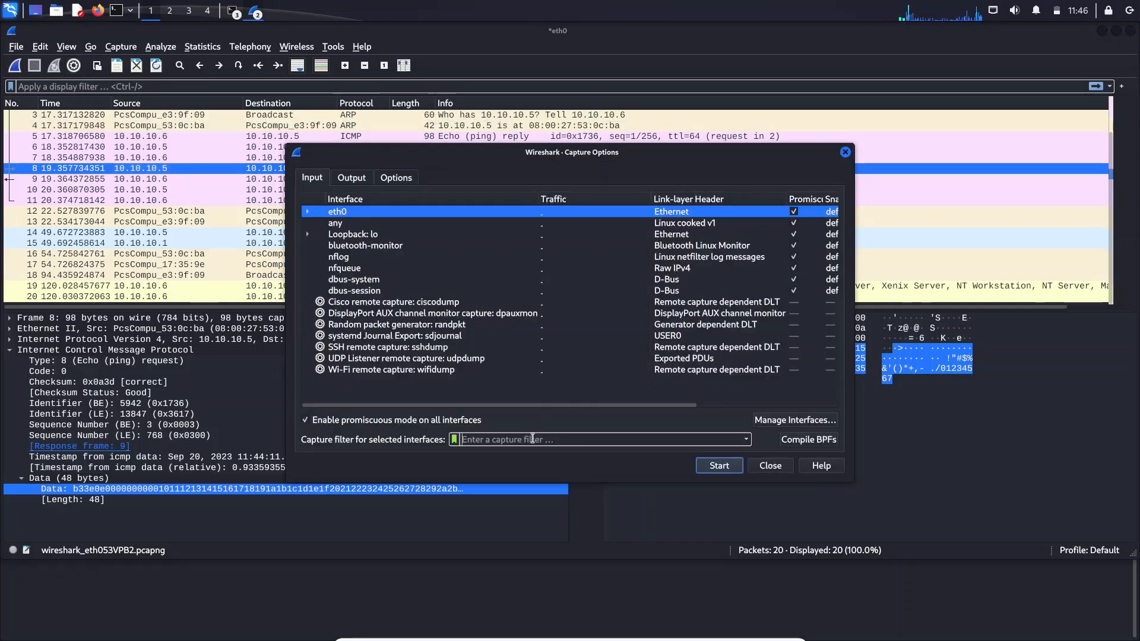
pyautogui.write('host 10.10.10.1')
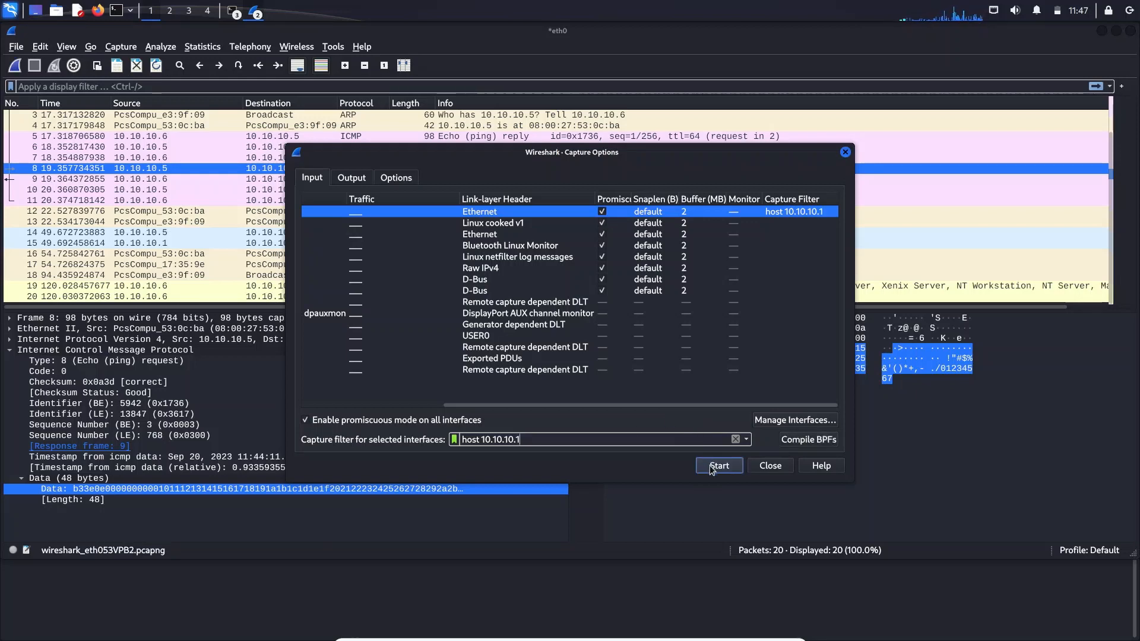
pyautogui.click(719, 465)
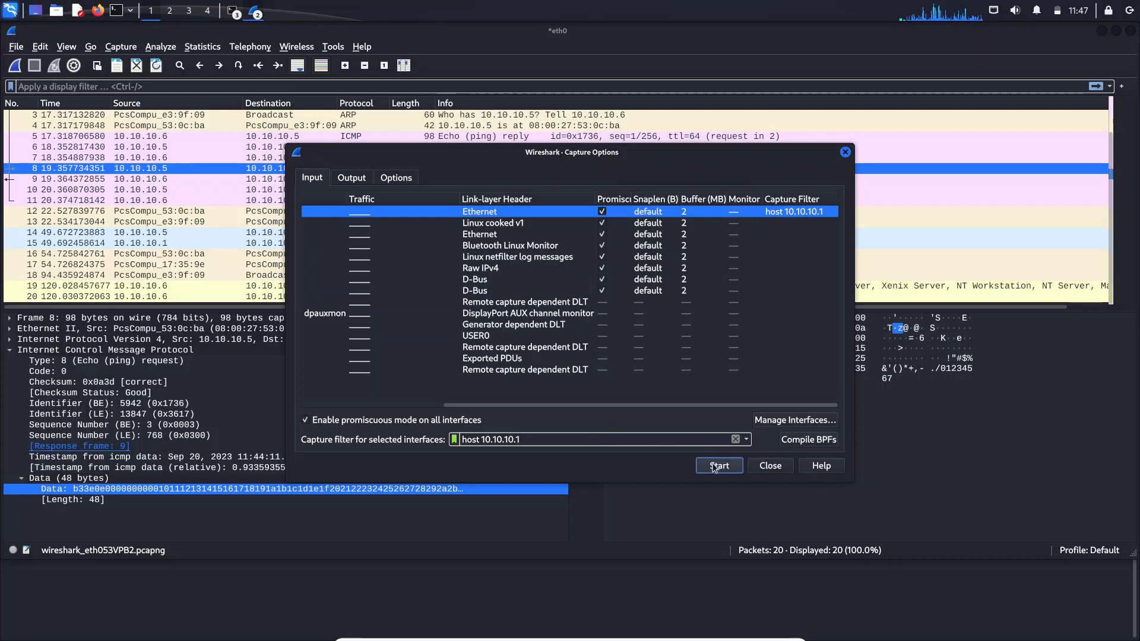
pyautogui.moveTo(591, 341)
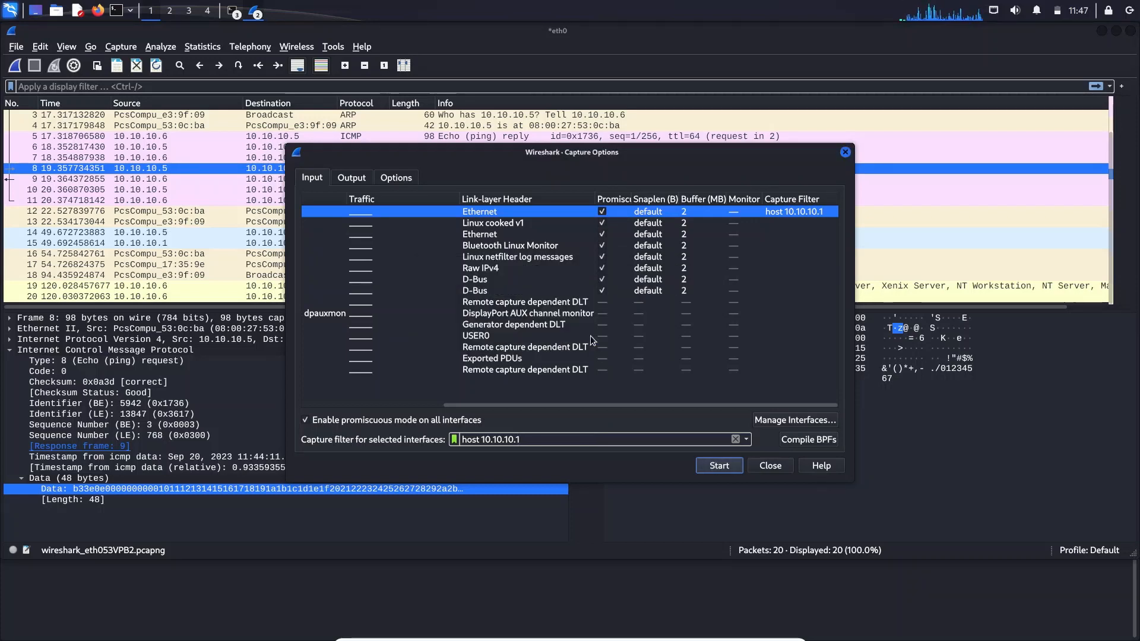
pyautogui.click(719, 465)
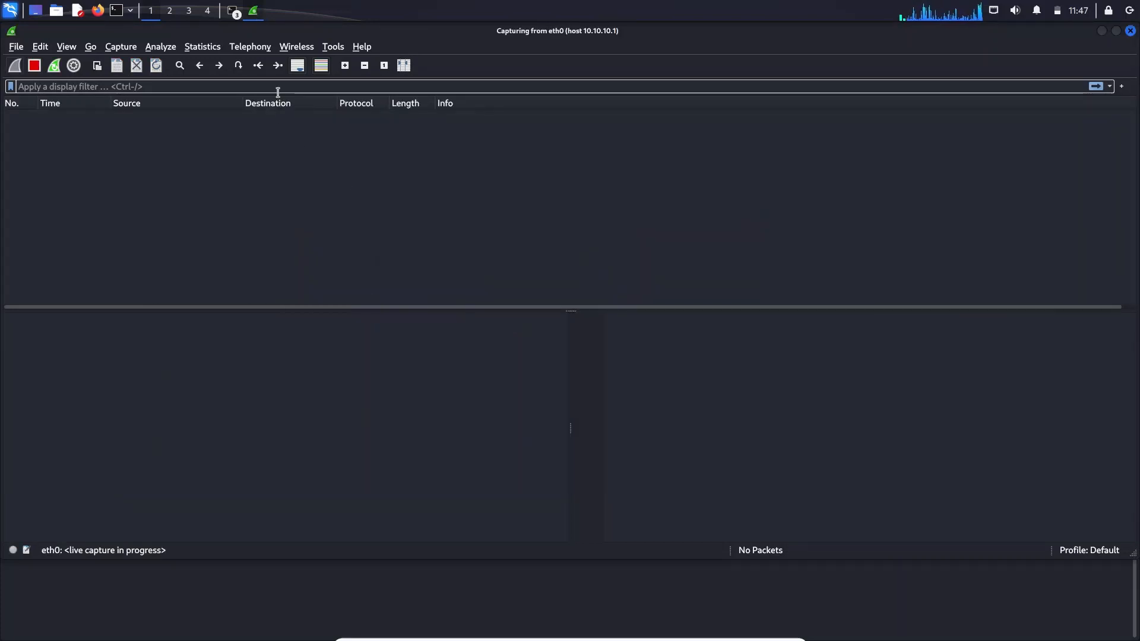
# - In the terminal, ping 10.10.10.6, then ping 10.10.10.1 and stop it
pyautogui.click(231, 10)
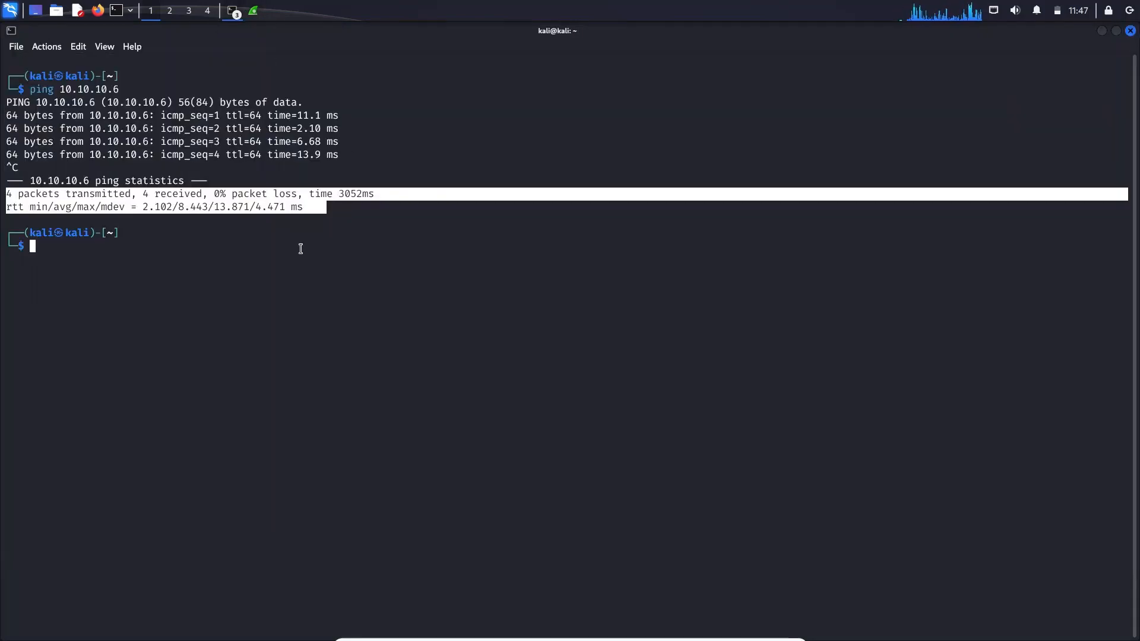
pyautogui.write('ping 10.10.10.6')
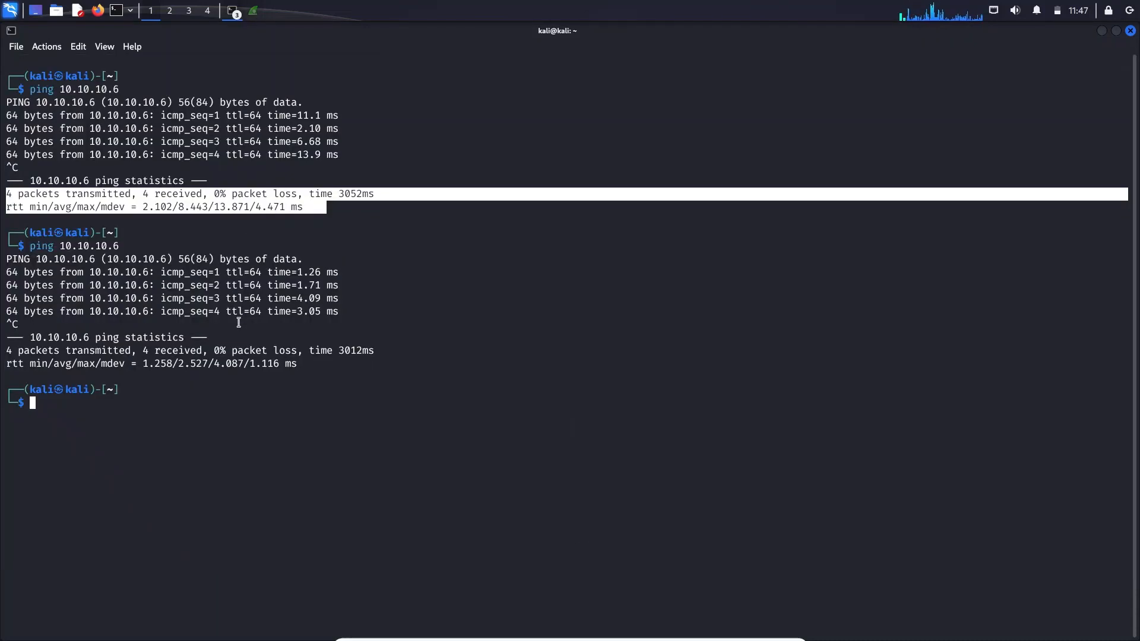
pyautogui.write('ping 10.10.10.6')
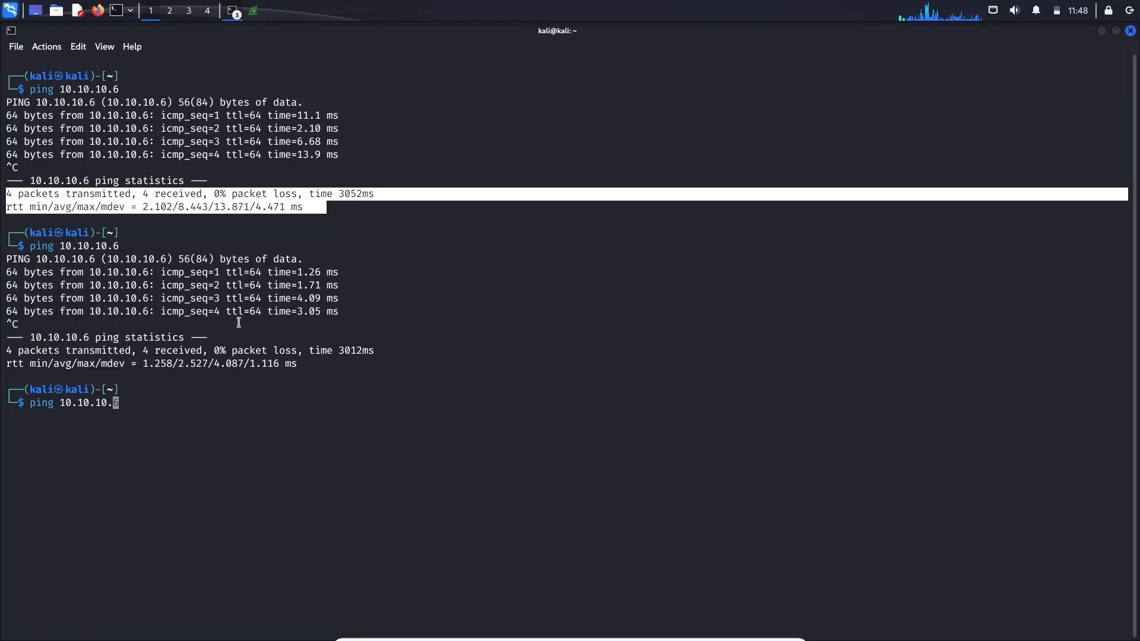
pyautogui.write('1')
pyautogui.press('Return')
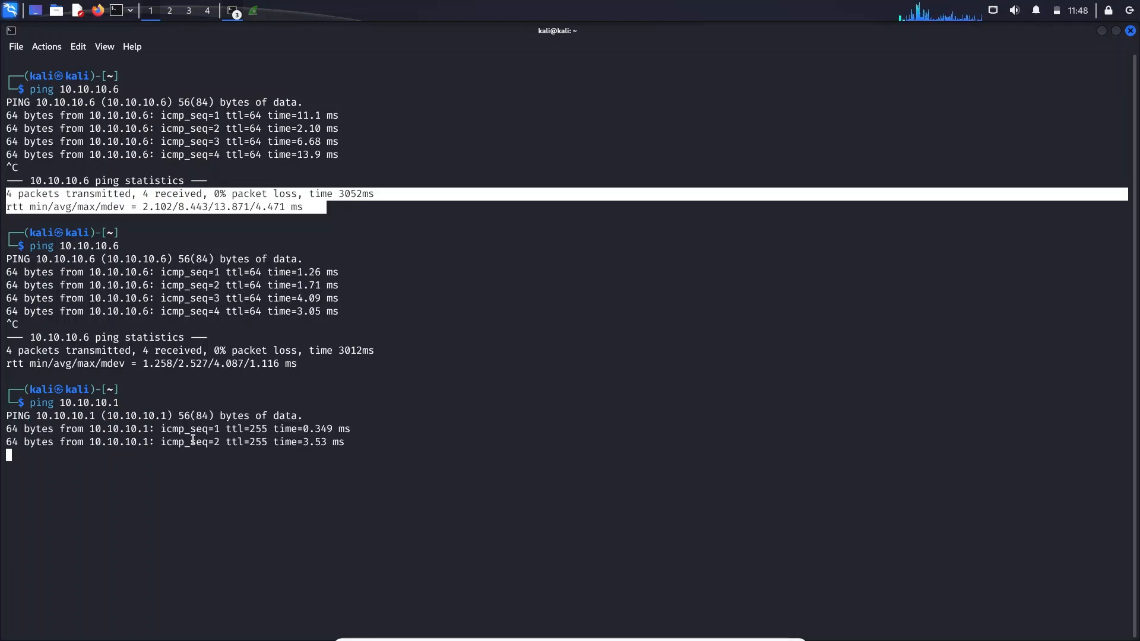
pyautogui.press('ctrl+c')
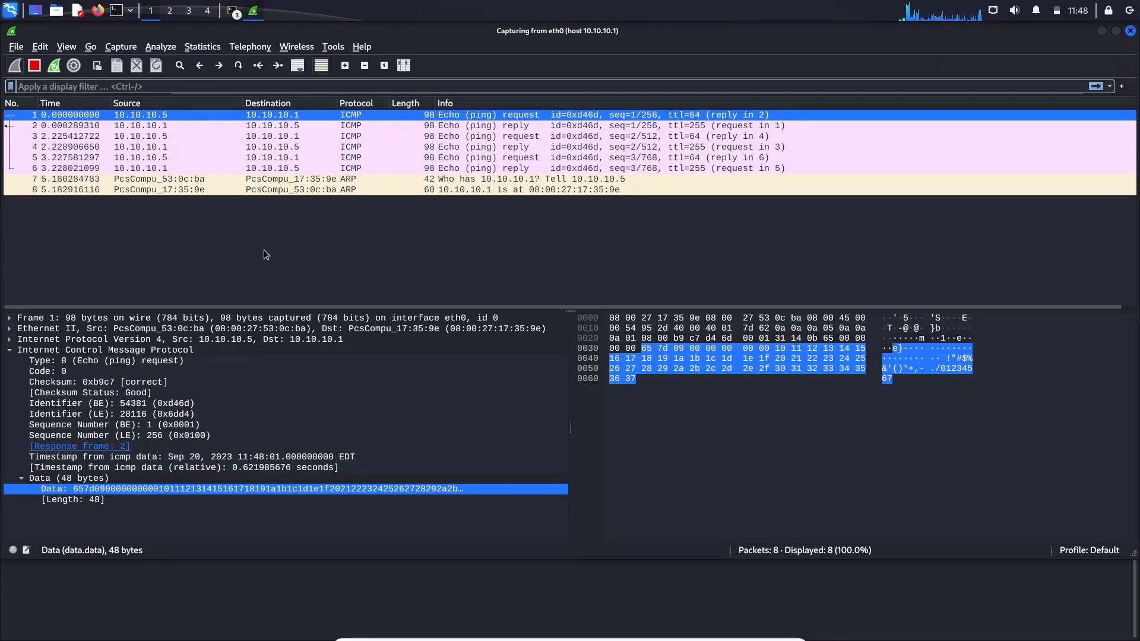
pyautogui.click(278, 189)
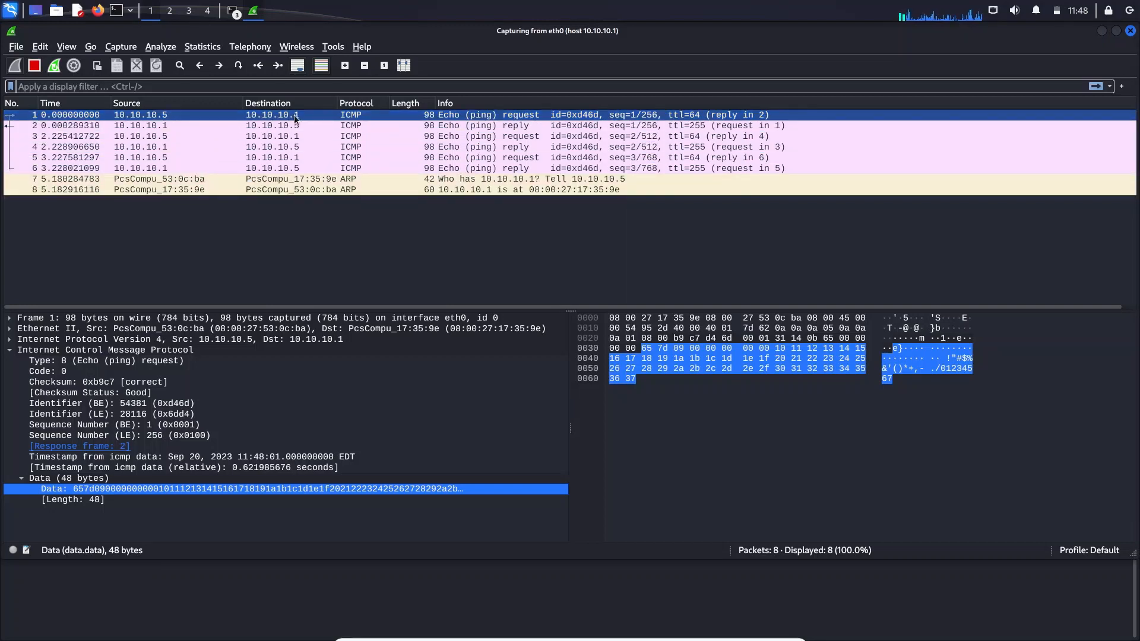
pyautogui.click(273, 157)
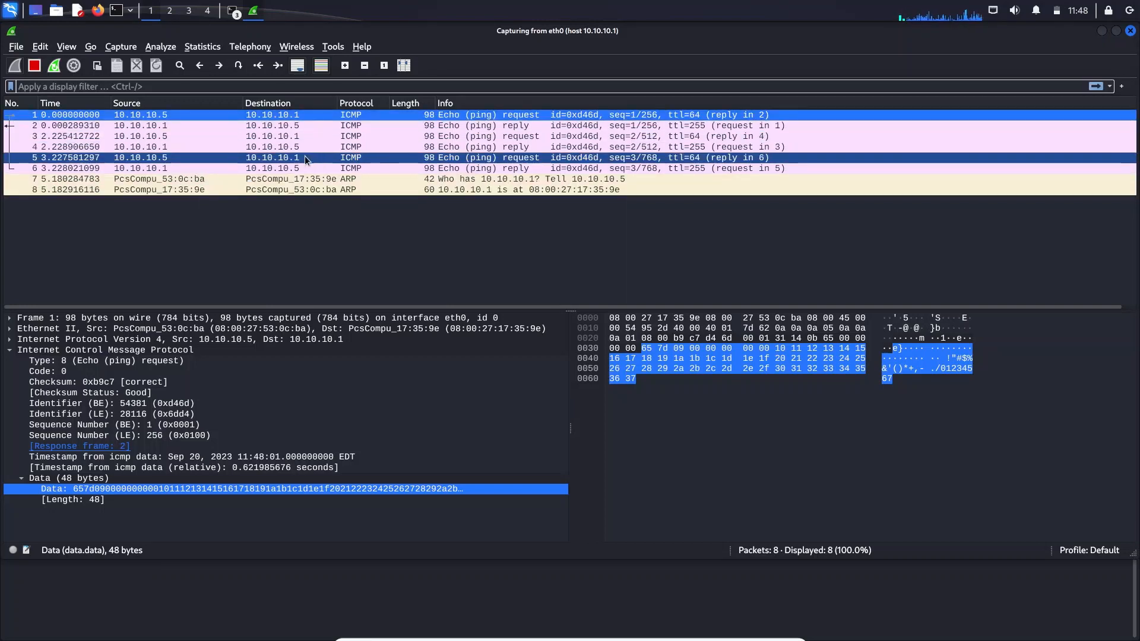
pyautogui.moveTo(357, 165)
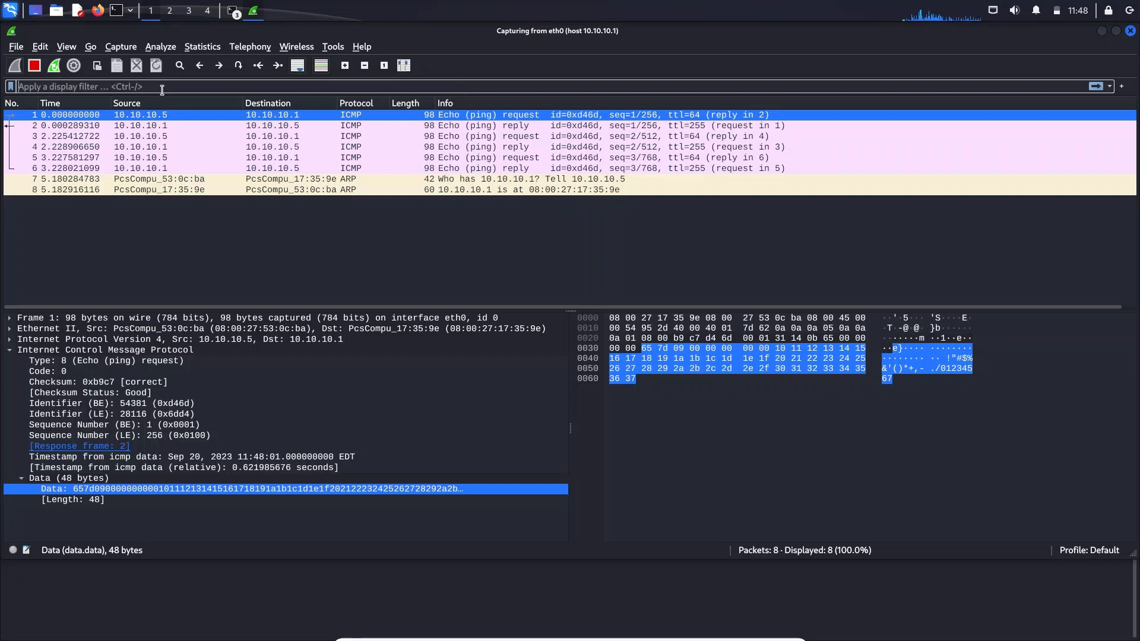
# - Apply display filter ip.addr == 10.10.10.5 to show only the six ICMP packets
pyautogui.write('ip.addr == 10.10.10.5')
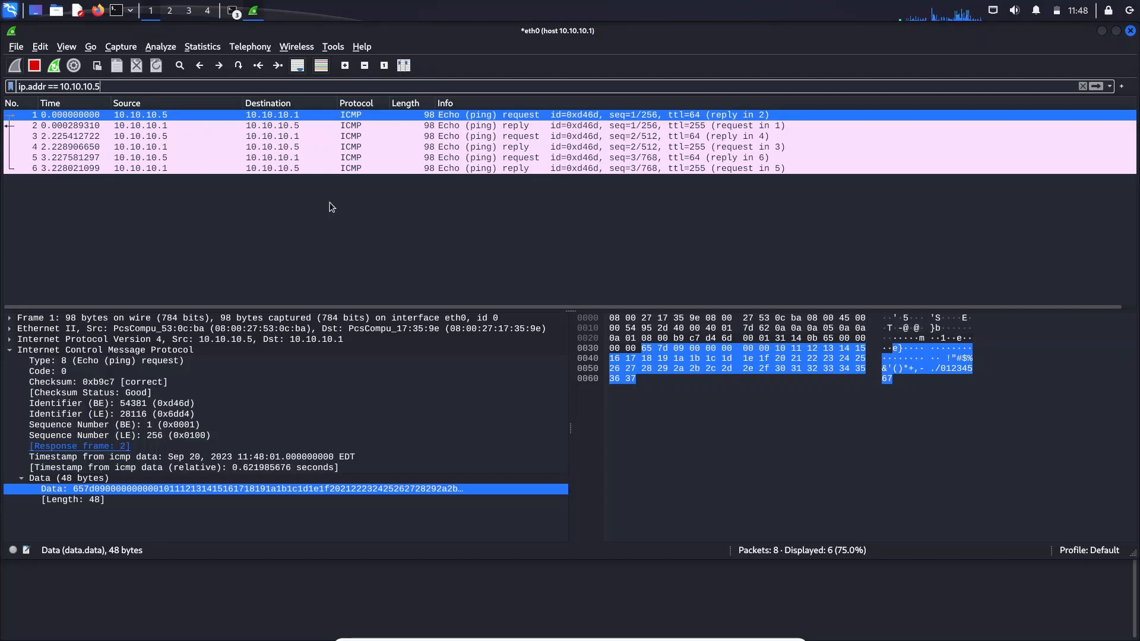
pyautogui.moveTo(278, 213)
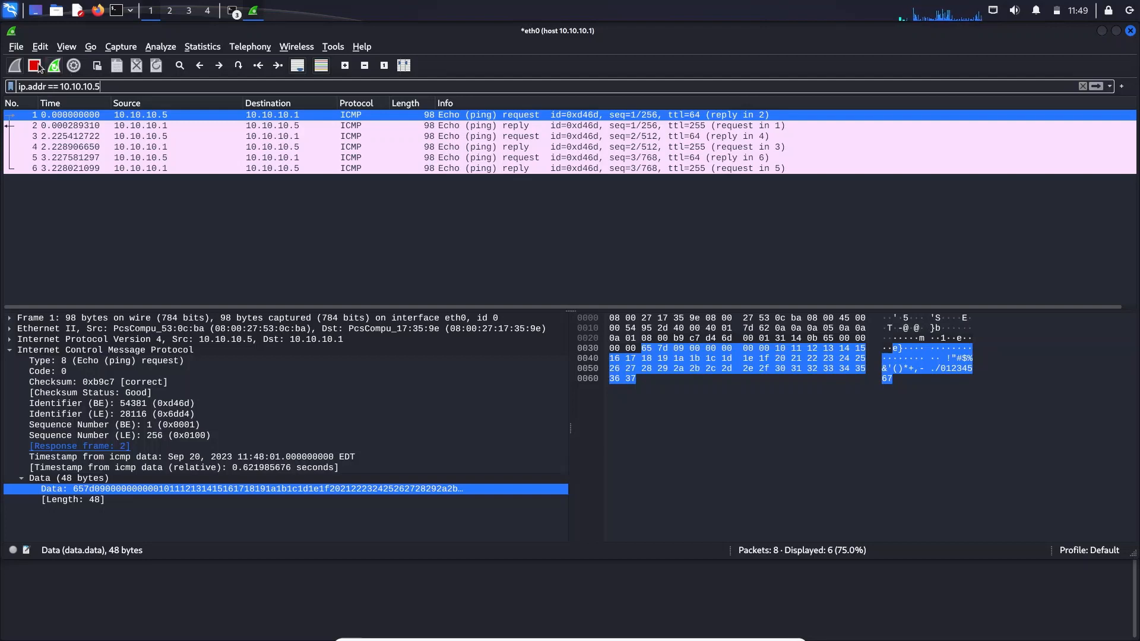
pyautogui.moveTo(12, 66)
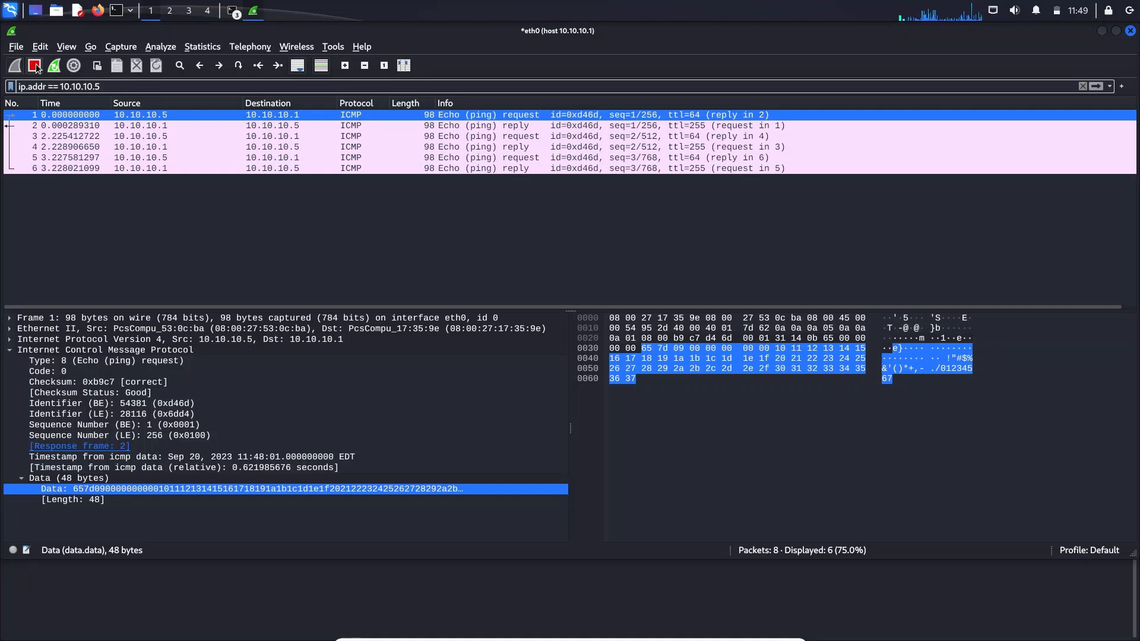
pyautogui.moveTo(54, 66)
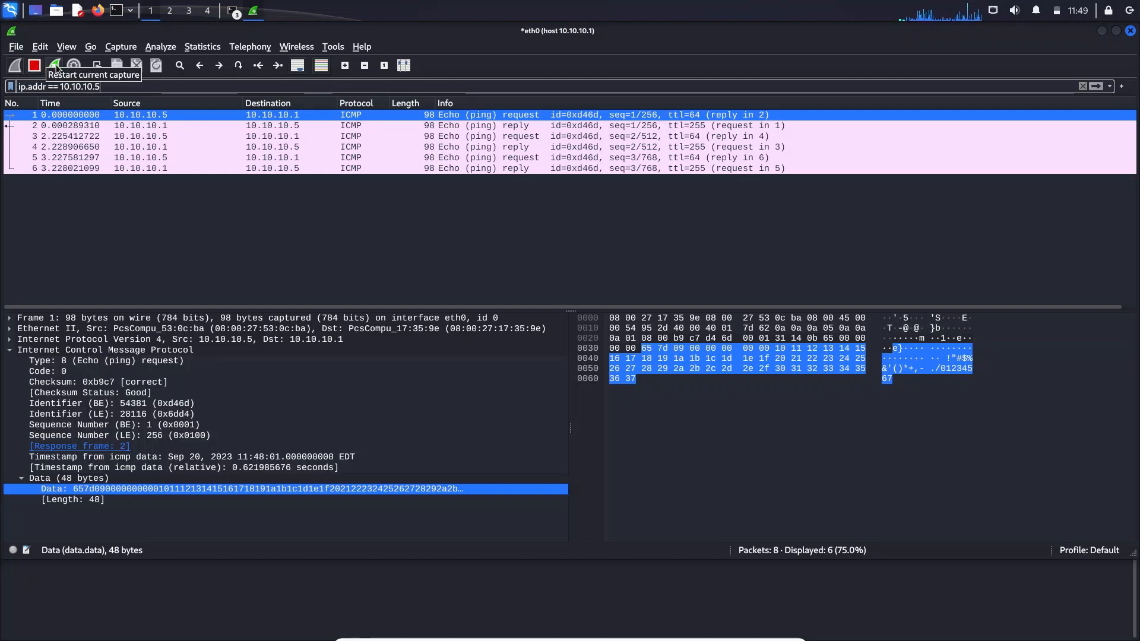
pyautogui.moveTo(73, 66)
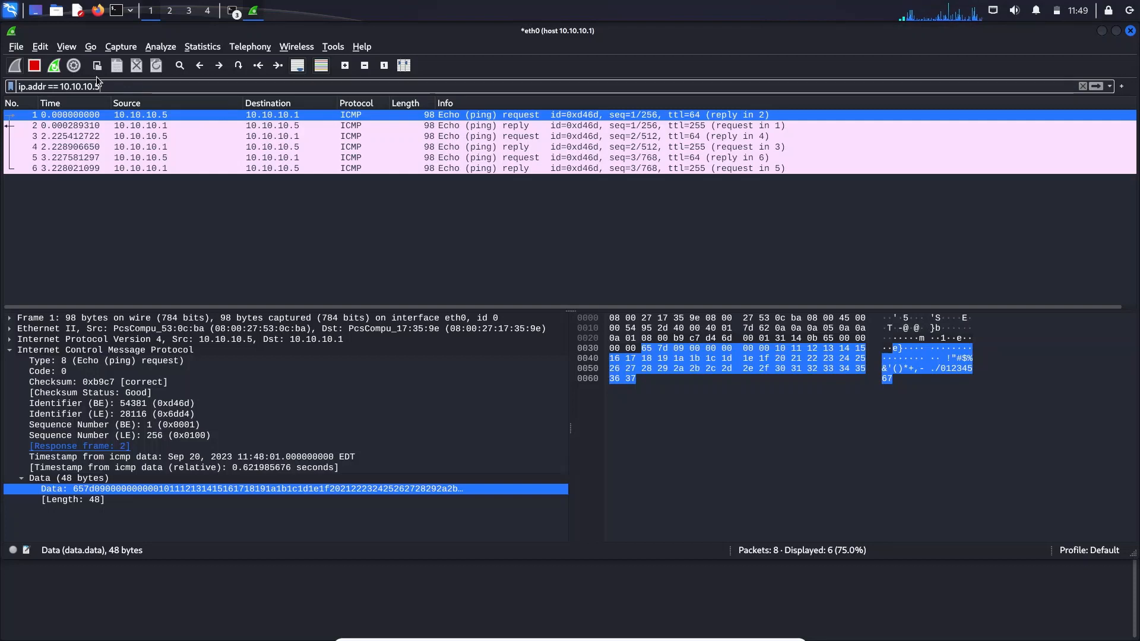
pyautogui.moveTo(98, 67)
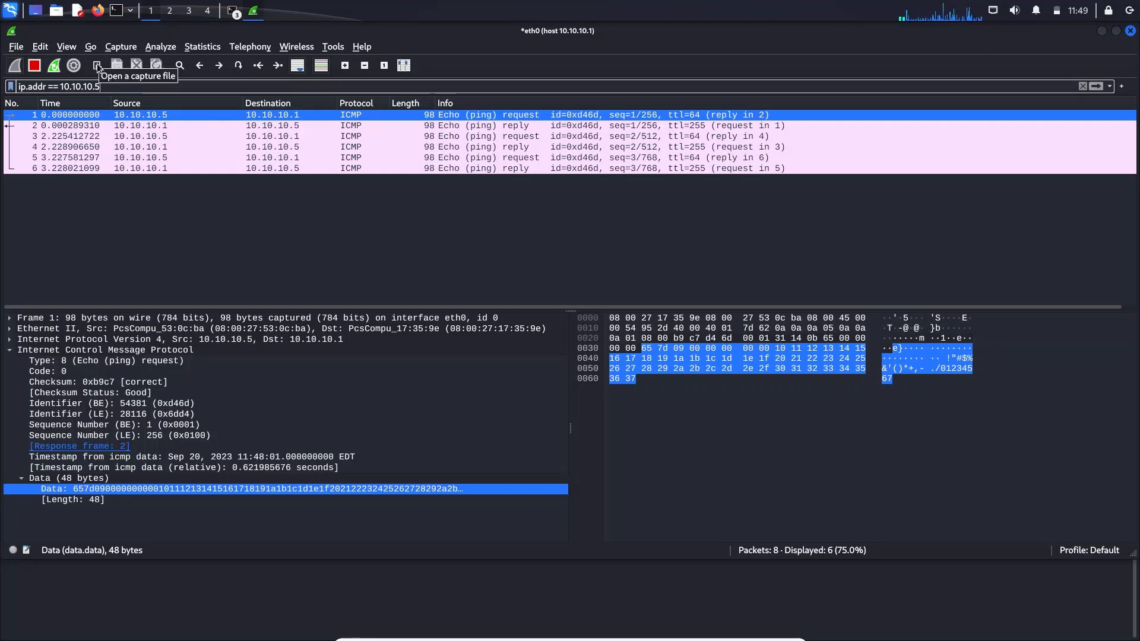
pyautogui.moveTo(116, 66)
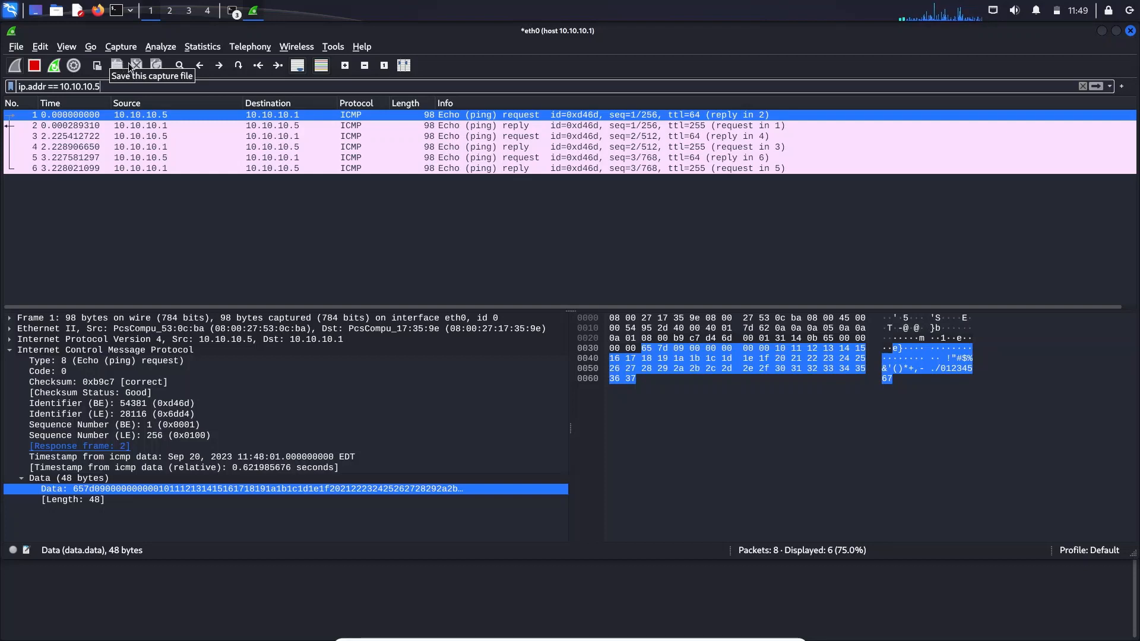
pyautogui.moveTo(135, 66)
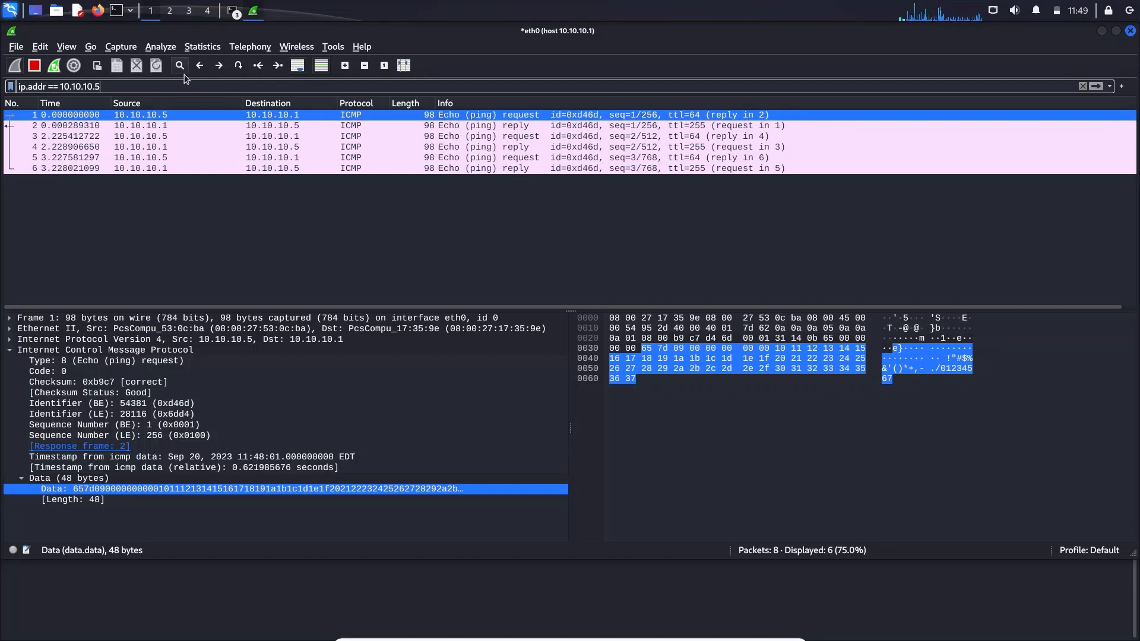
pyautogui.moveTo(297, 65)
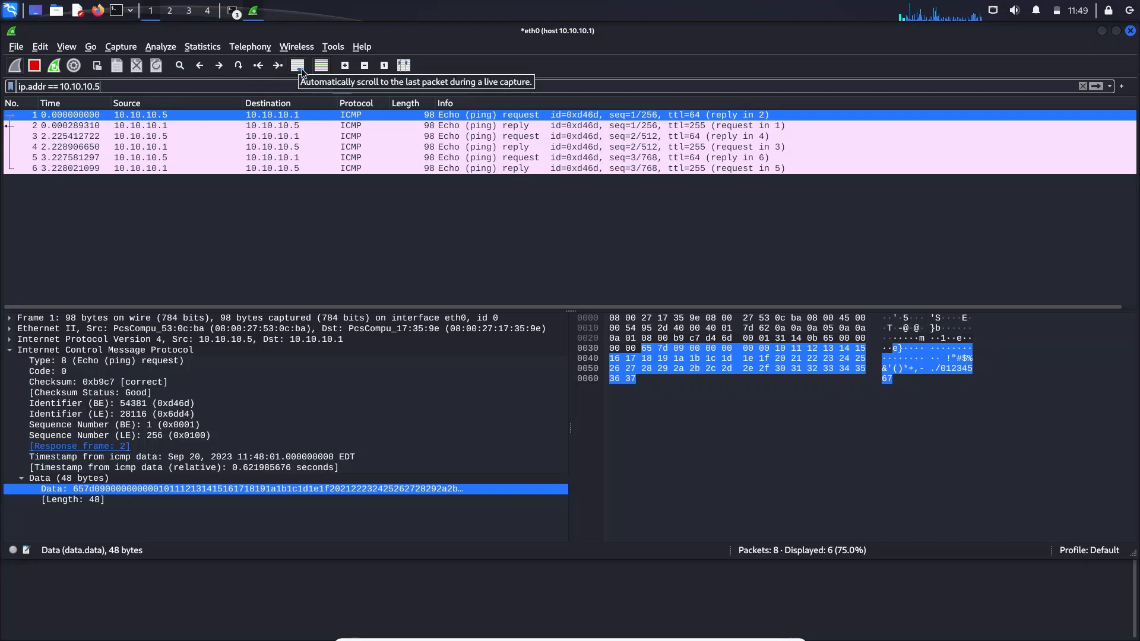
pyautogui.moveTo(169, 72)
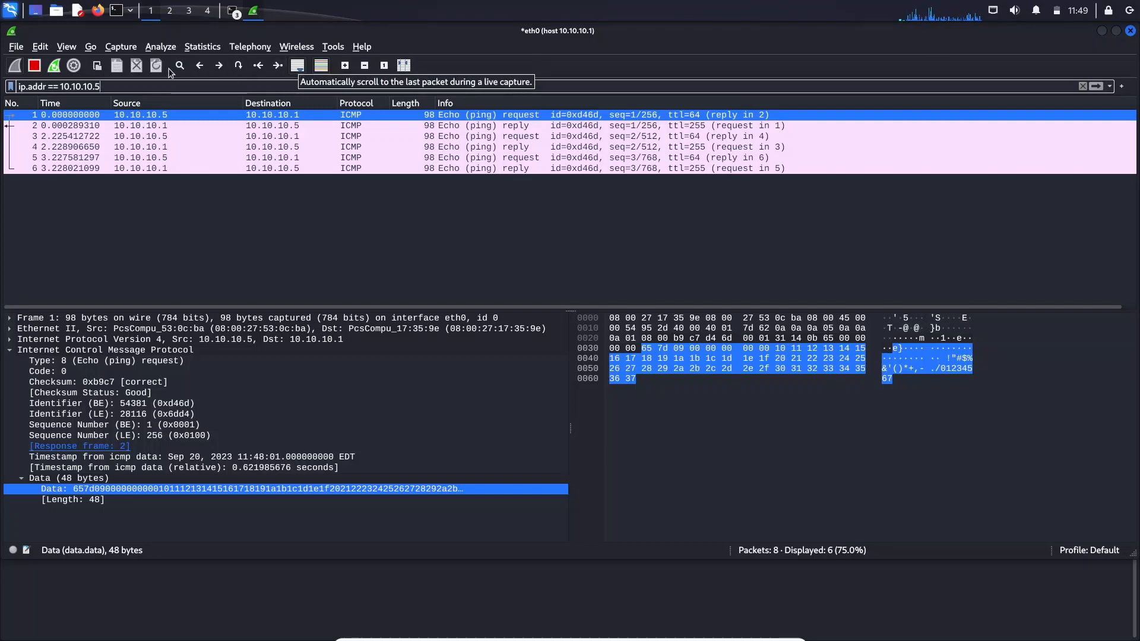
# - Open the Find Packet bar, then the Go to packet number field
pyautogui.click(180, 65)
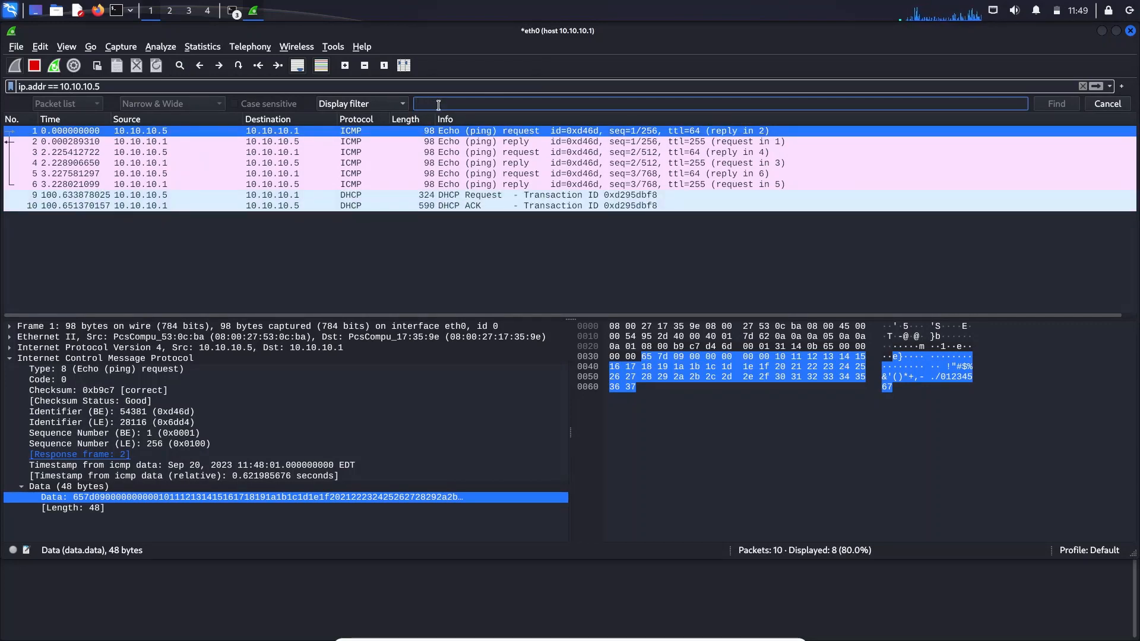
pyautogui.moveTo(282, 200)
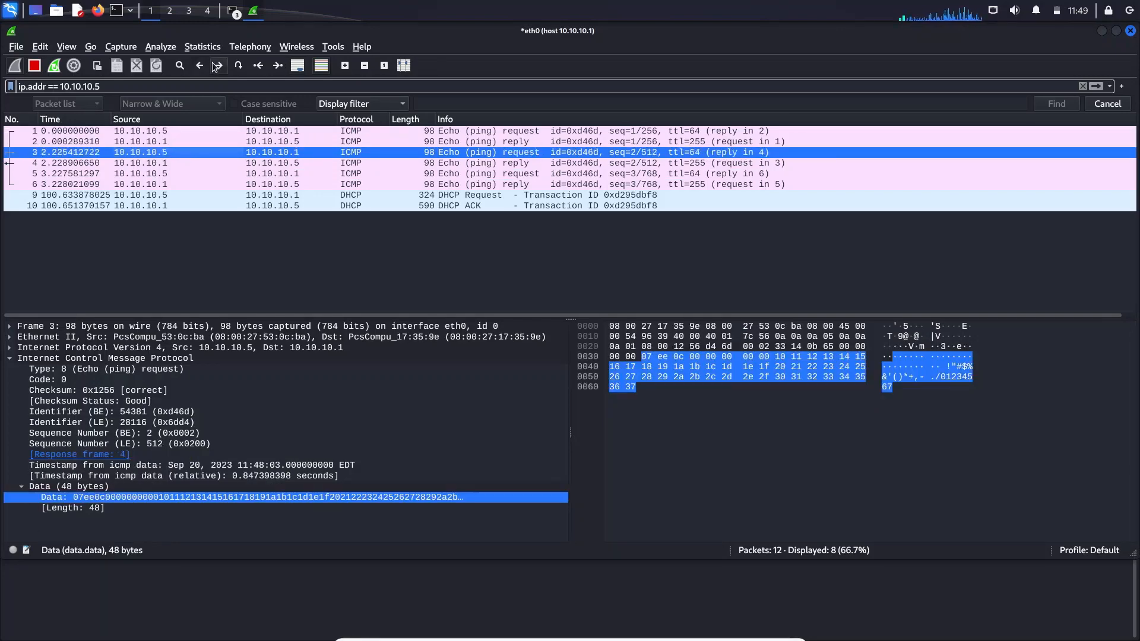
pyautogui.moveTo(238, 65)
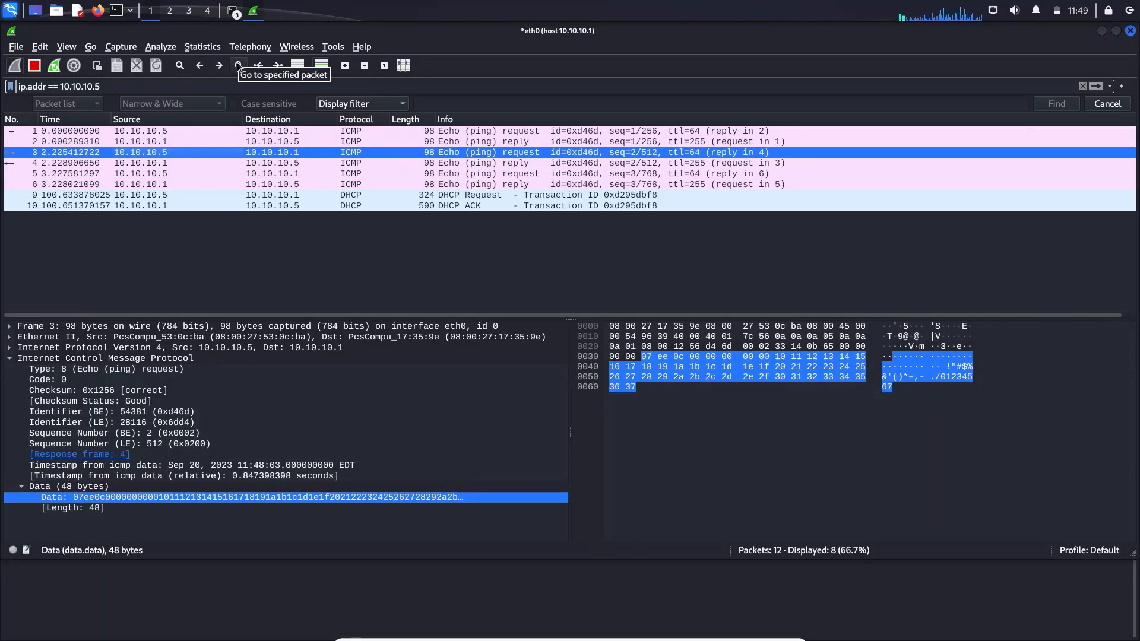
pyautogui.click(238, 65)
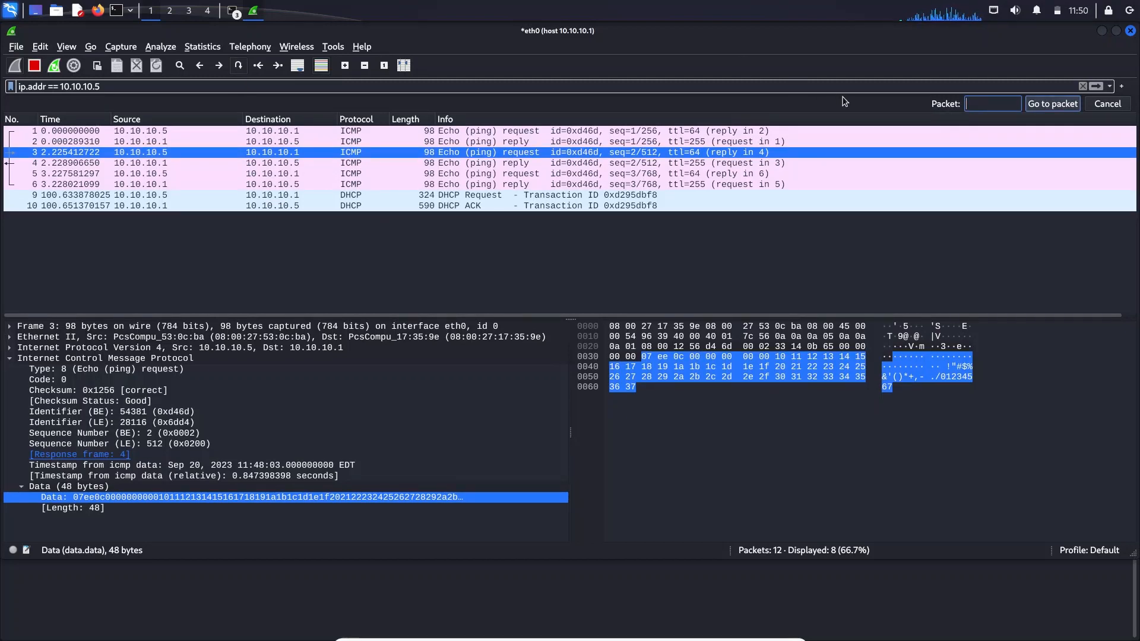
# - Jump to the last packet, frame 10, the DHCP ACK from 10.10.10.1
pyautogui.click(993, 104)
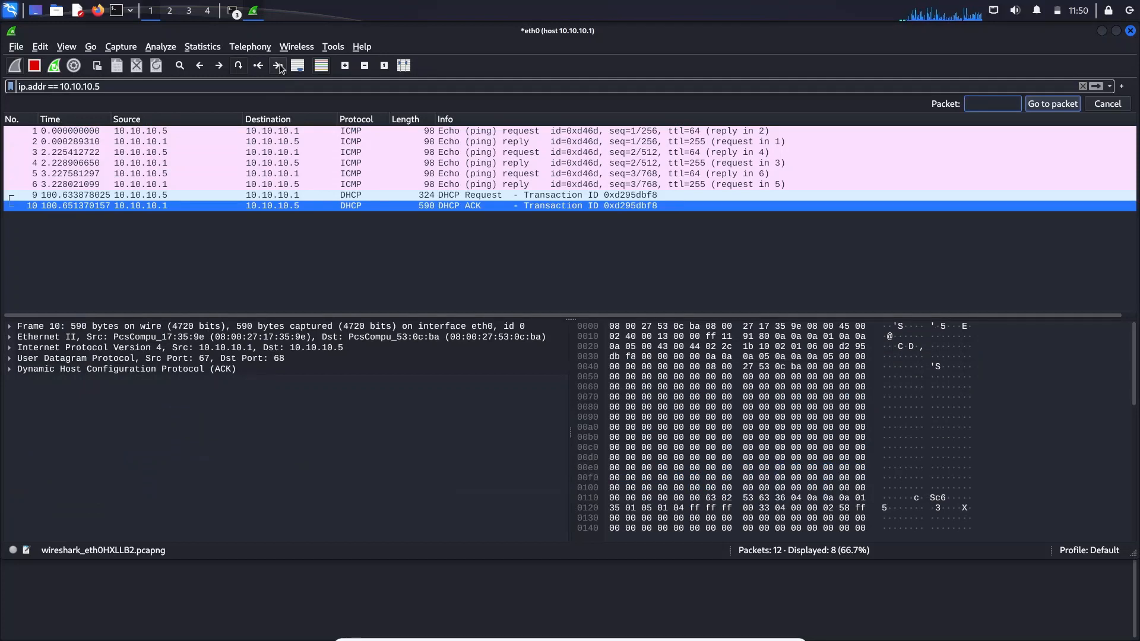
pyautogui.moveTo(300, 68)
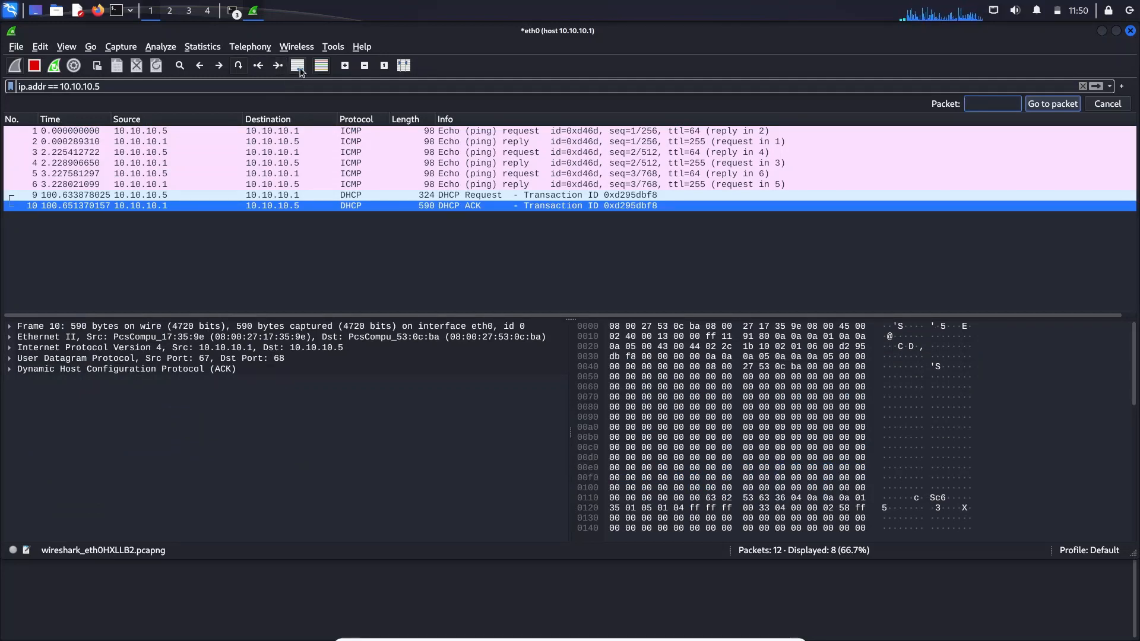
pyautogui.moveTo(298, 68)
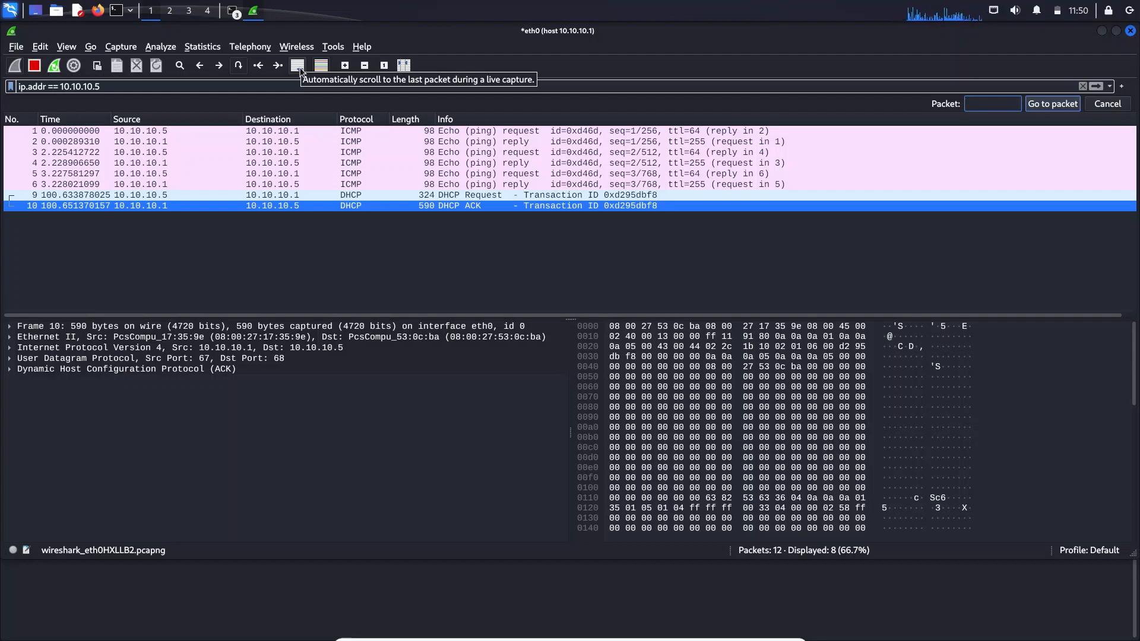
pyautogui.moveTo(255, 237)
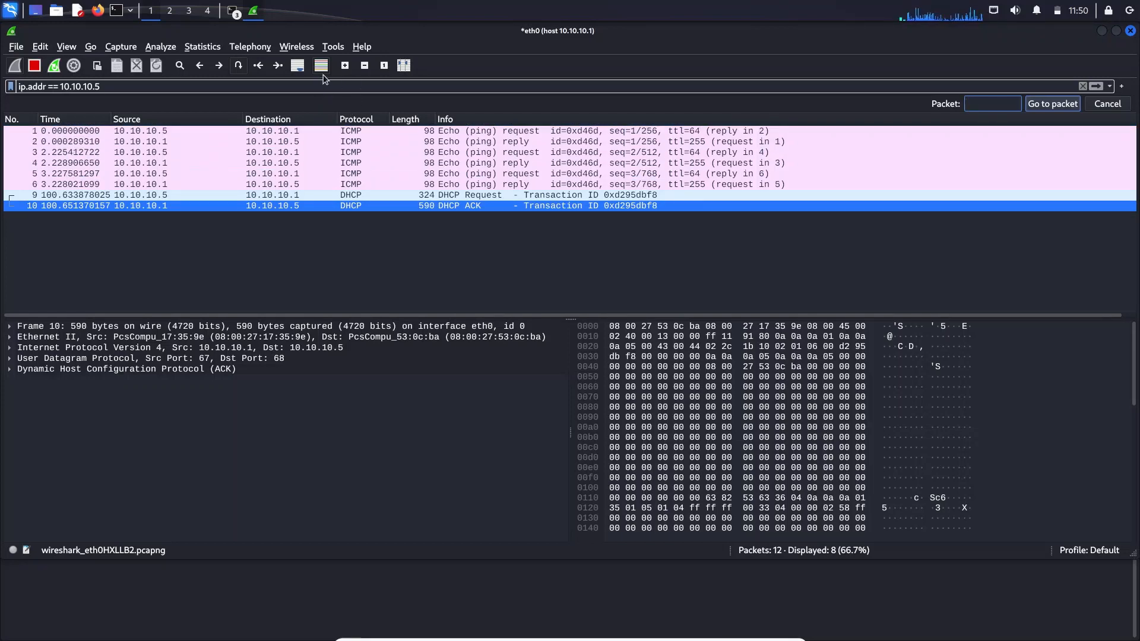
pyautogui.moveTo(321, 65)
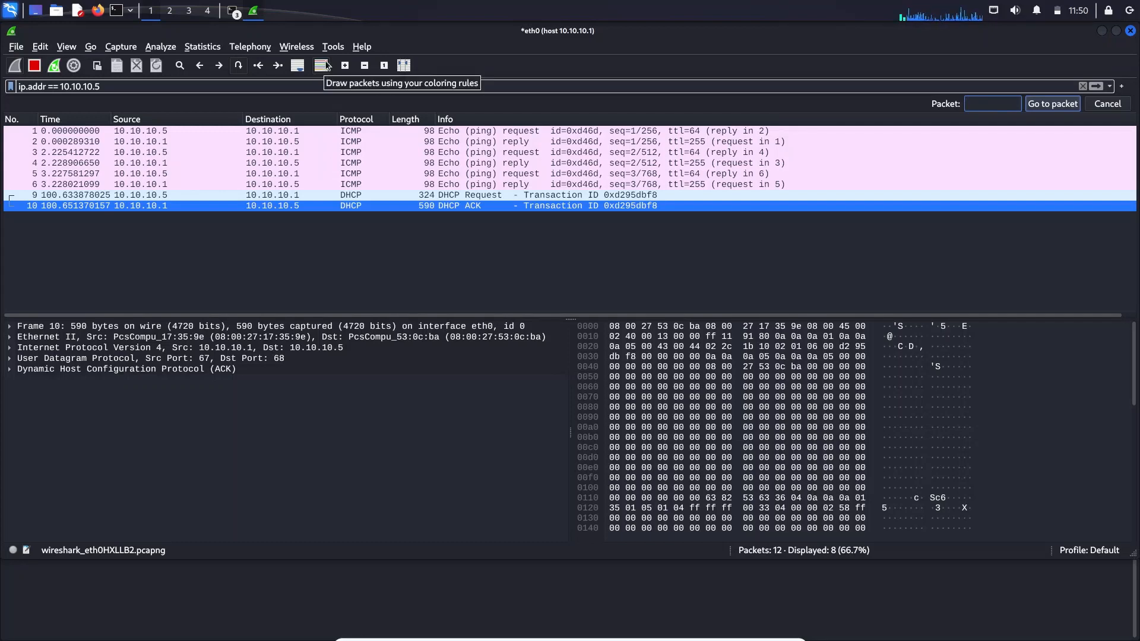
pyautogui.moveTo(306, 86)
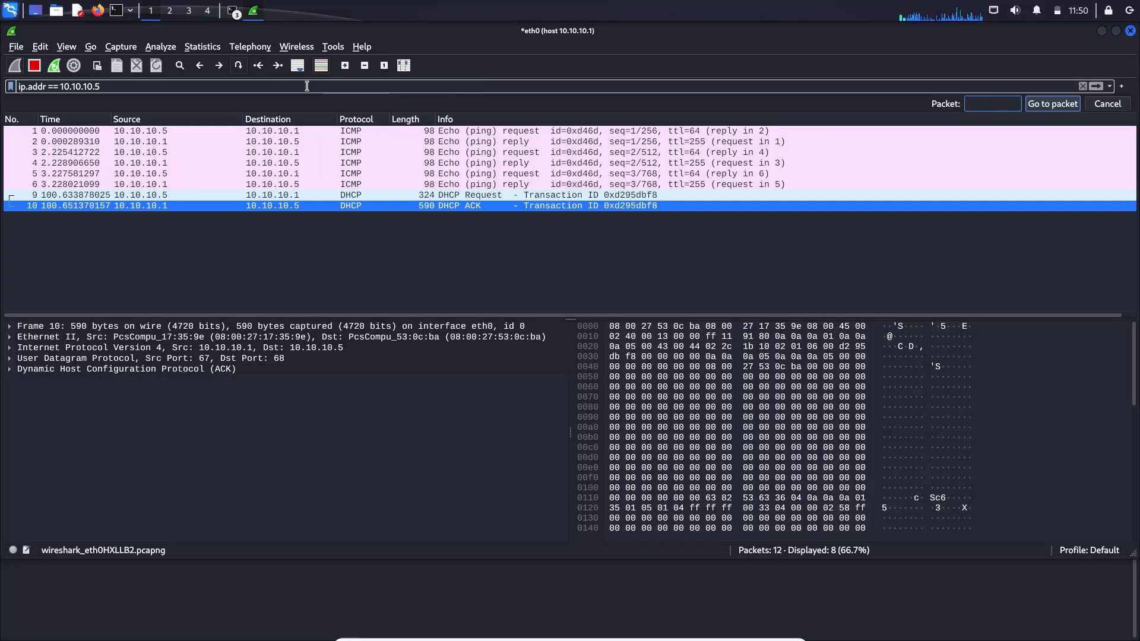
pyautogui.moveTo(352, 83)
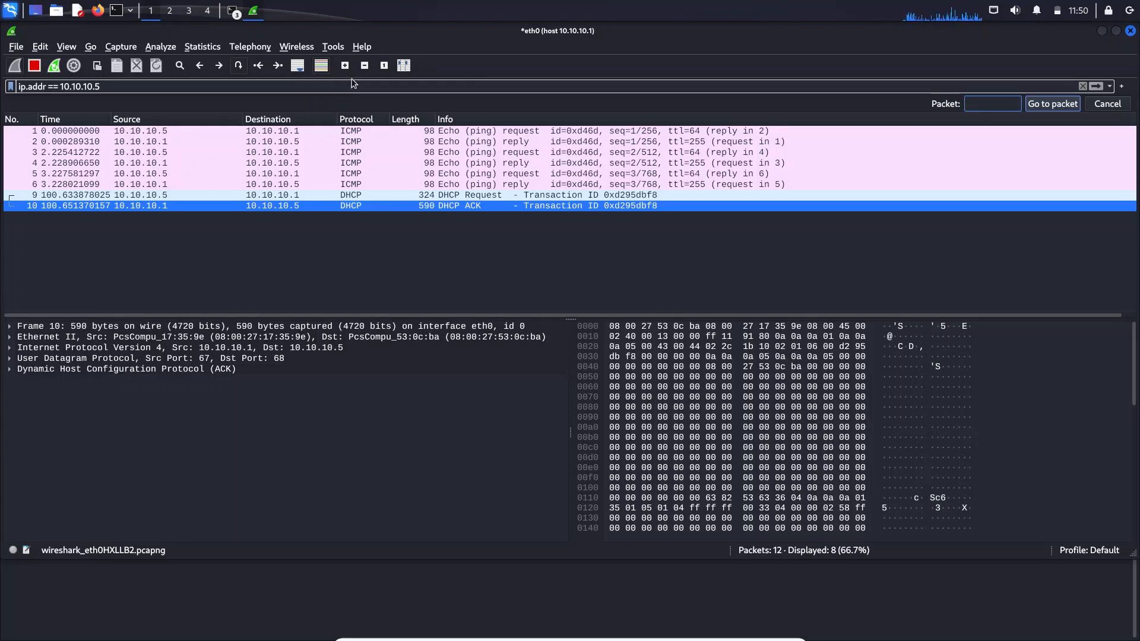
pyautogui.moveTo(344, 65)
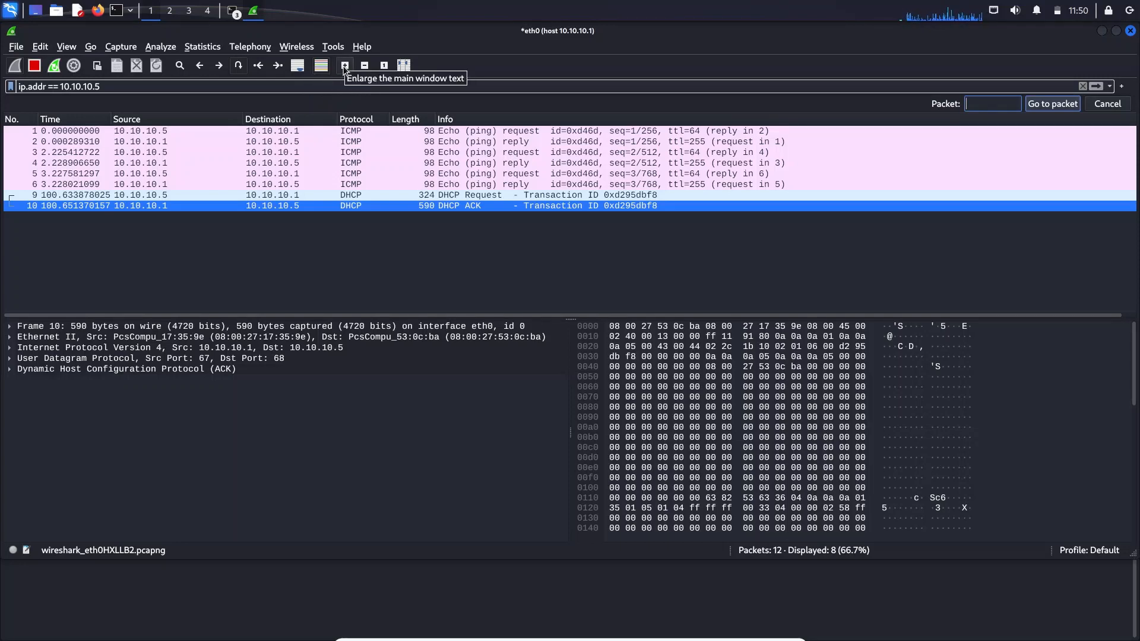
# - Enlarge the packet list text, then restore it to normal size
pyautogui.click(341, 65)
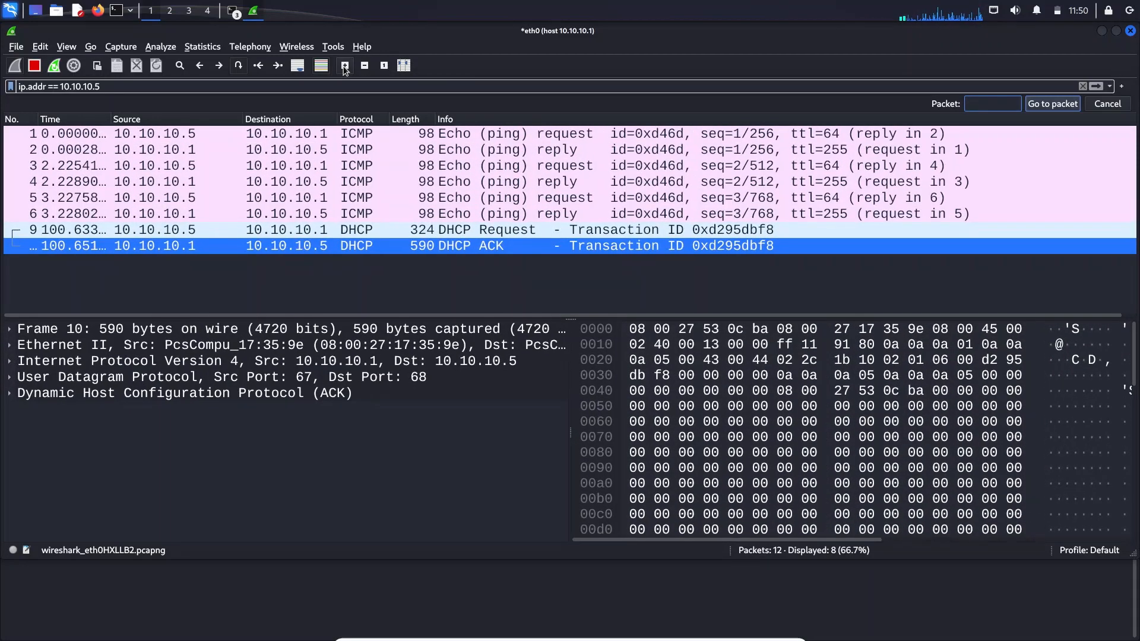
pyautogui.click(364, 65)
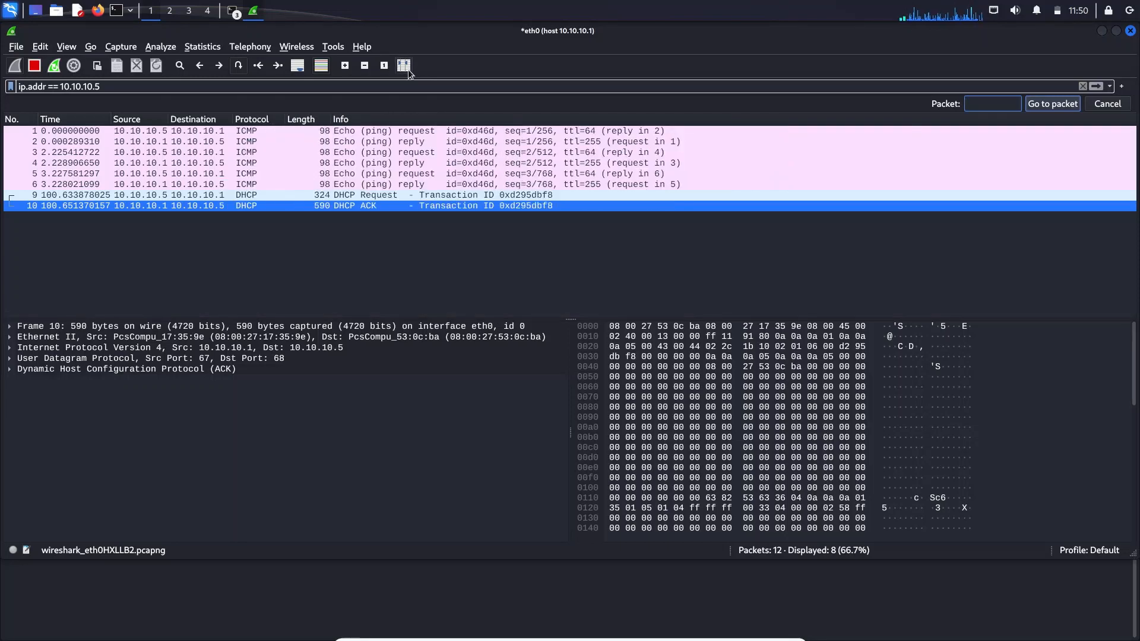
pyautogui.moveTo(426, 57)
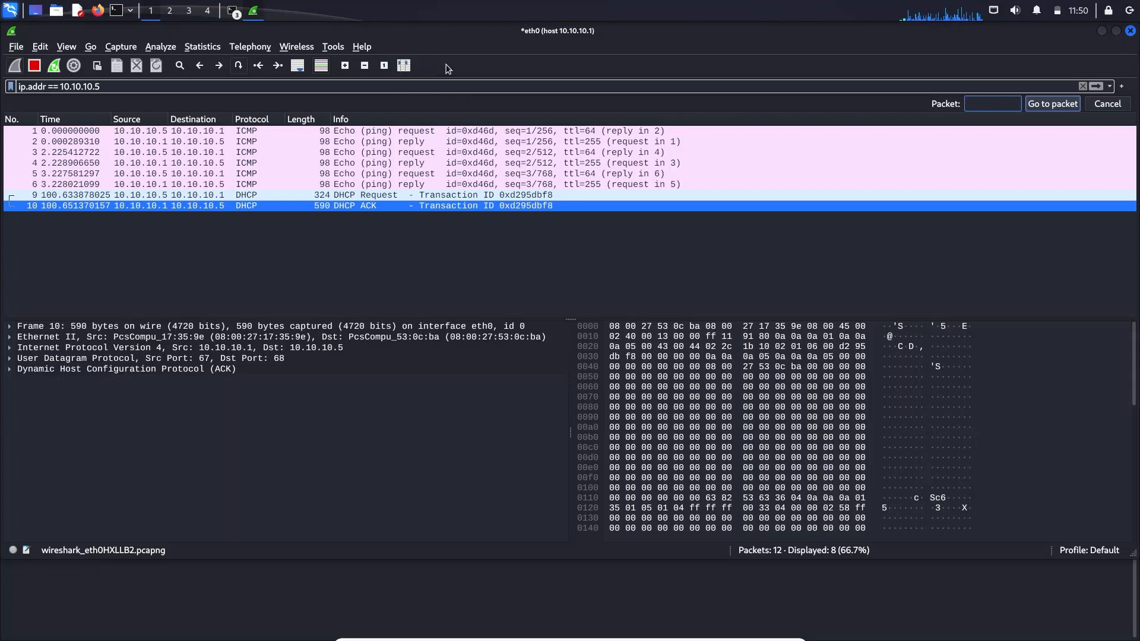
pyautogui.moveTo(296, 248)
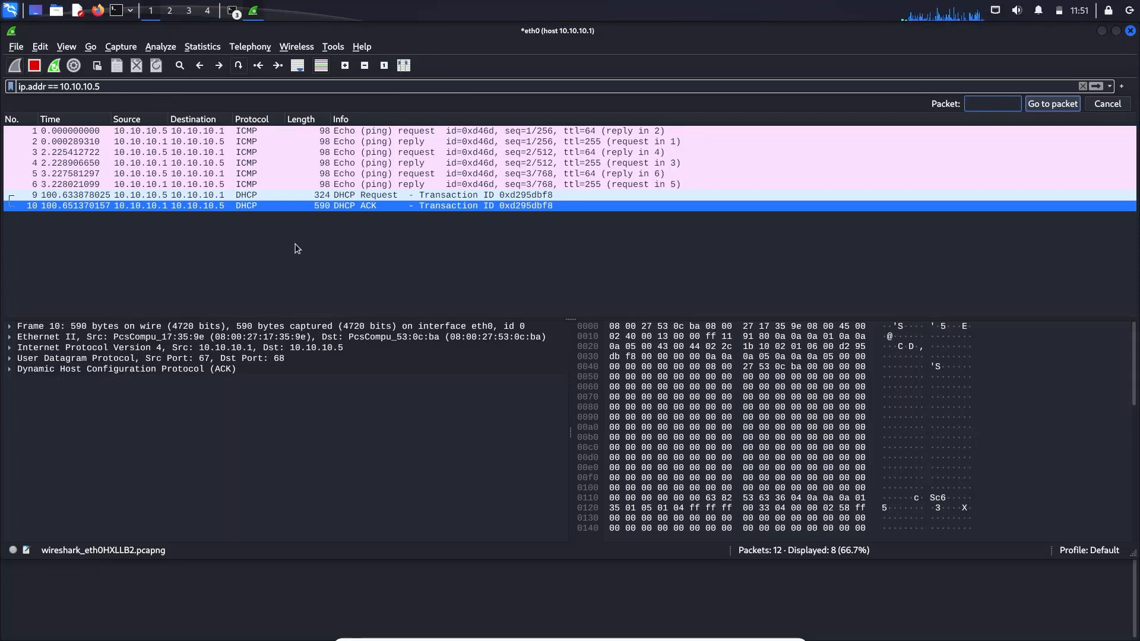
pyautogui.moveTo(286, 313)
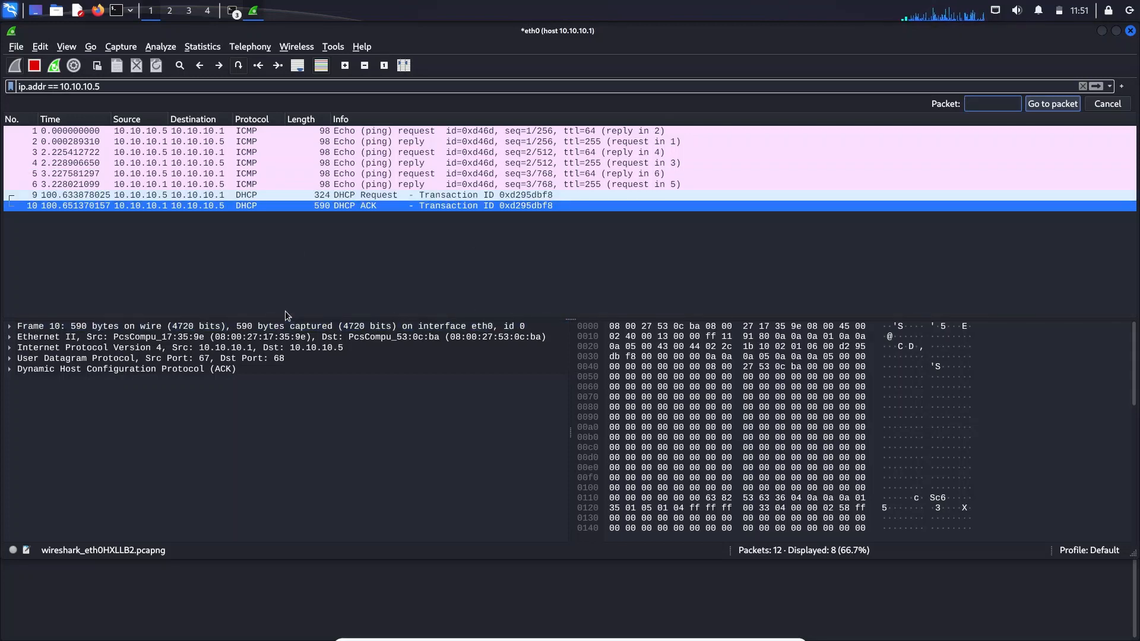